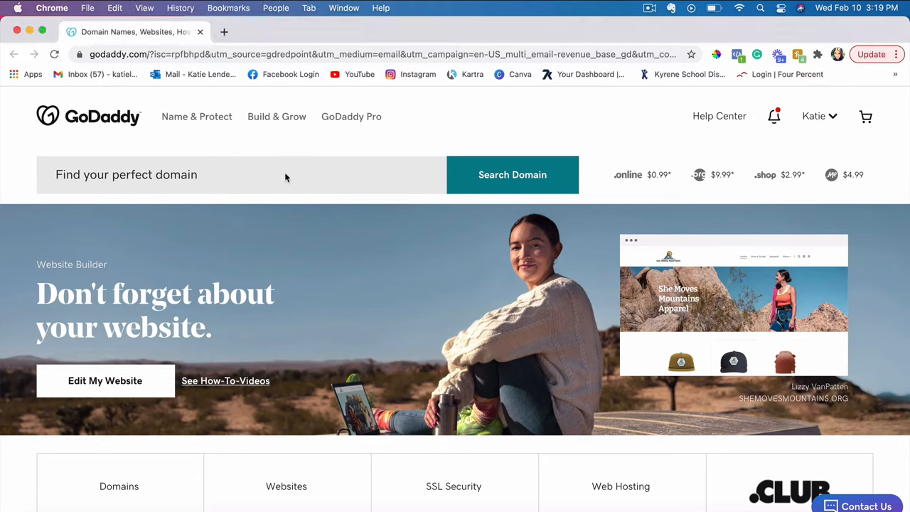
Reach the account's My Products page listing the owned domains, including sevenbusinessaspects.com
{"action": "left_click", "coordinate": [178, 175]}
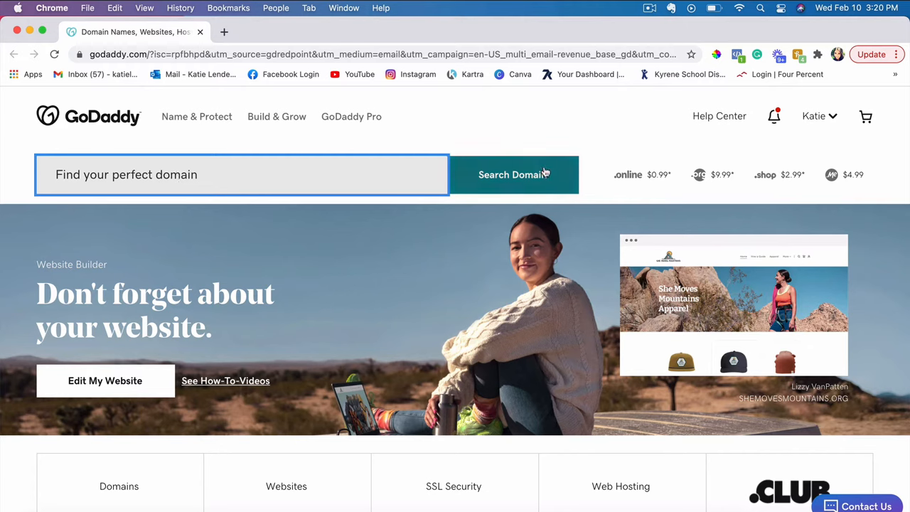
{"action": "mouse_move", "coordinate": [521, 219]}
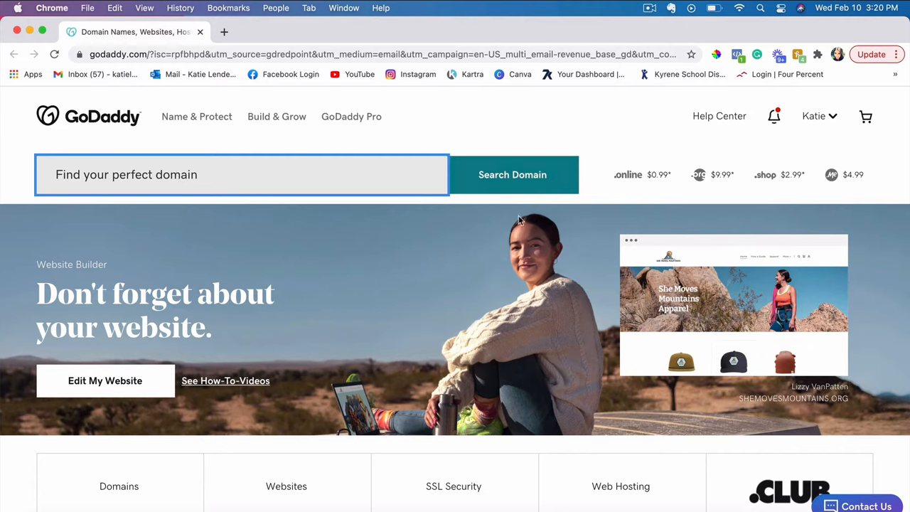
{"action": "mouse_move", "coordinate": [737, 149]}
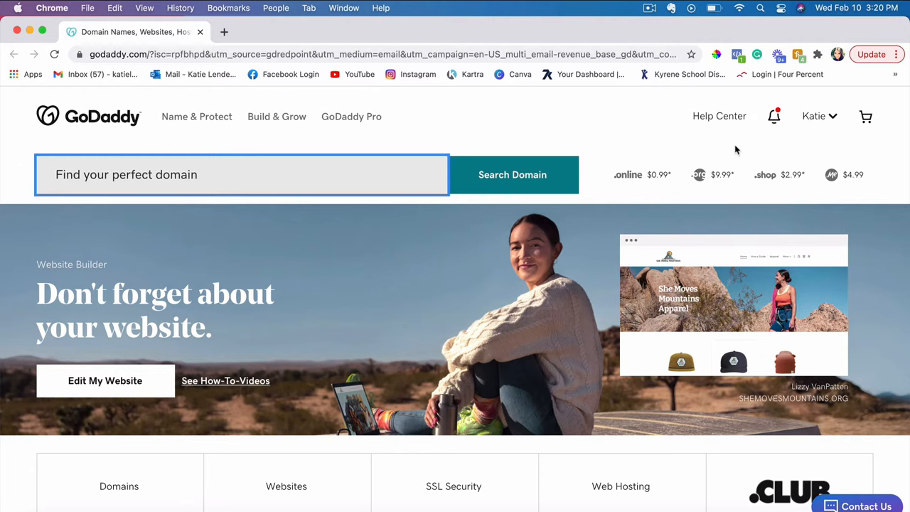
{"action": "mouse_move", "coordinate": [847, 108]}
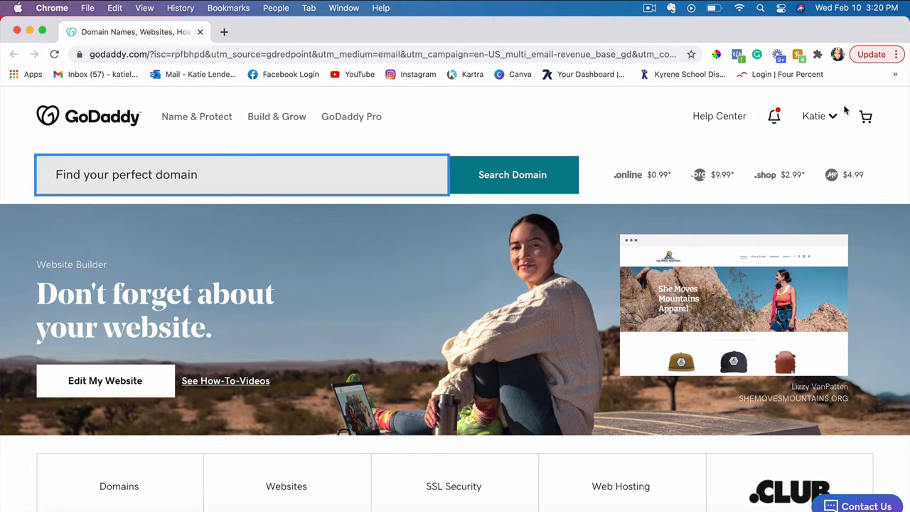
{"action": "left_click", "coordinate": [813, 116]}
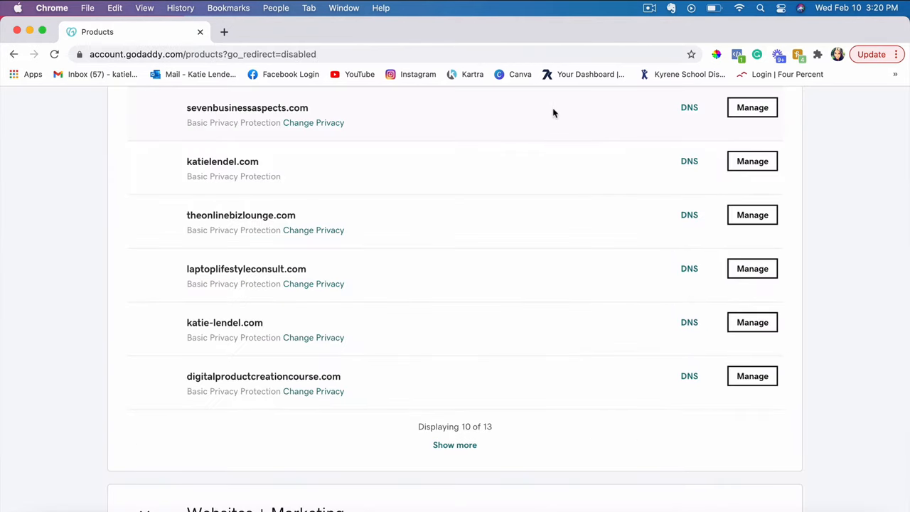
{"action": "mouse_move", "coordinate": [563, 126]}
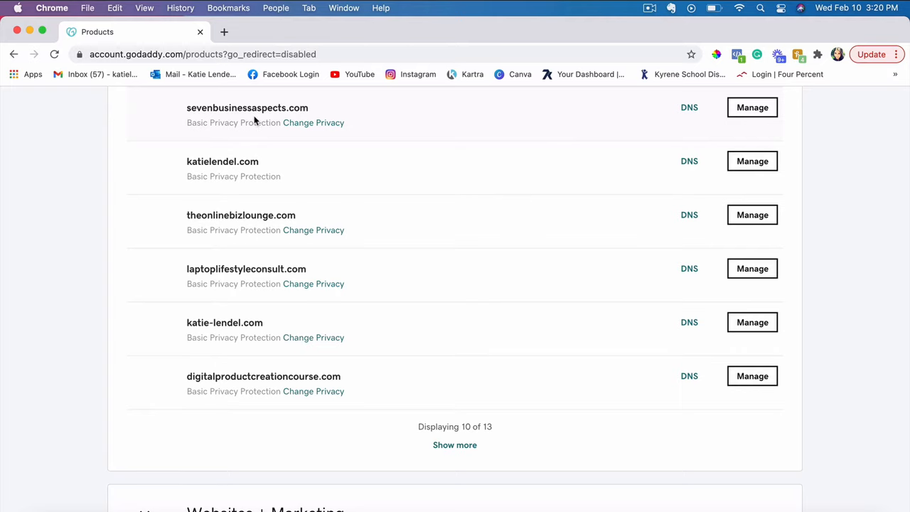
{"action": "mouse_move", "coordinate": [443, 121]}
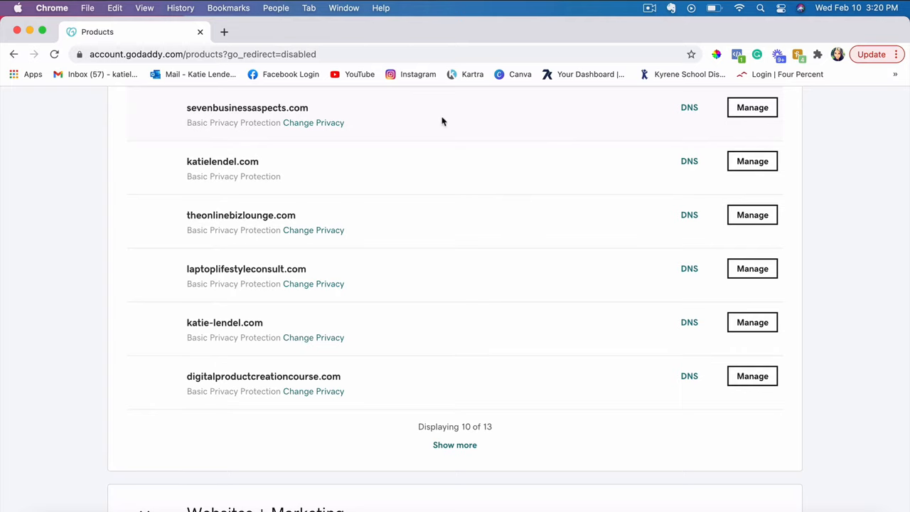
{"action": "mouse_move", "coordinate": [752, 108]}
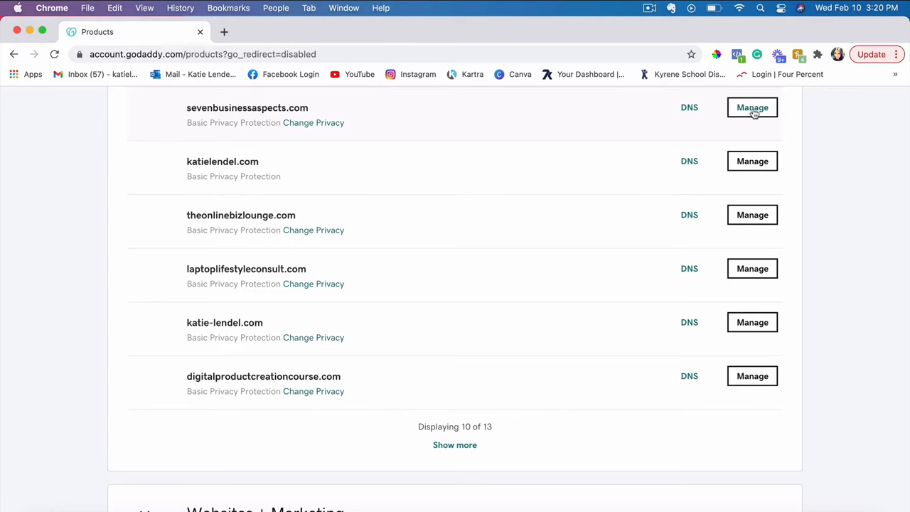
Manage sevenbusinessaspects.com and reach its professional email plans: Essentials, Plus, Business Premium
{"action": "left_click", "coordinate": [752, 108]}
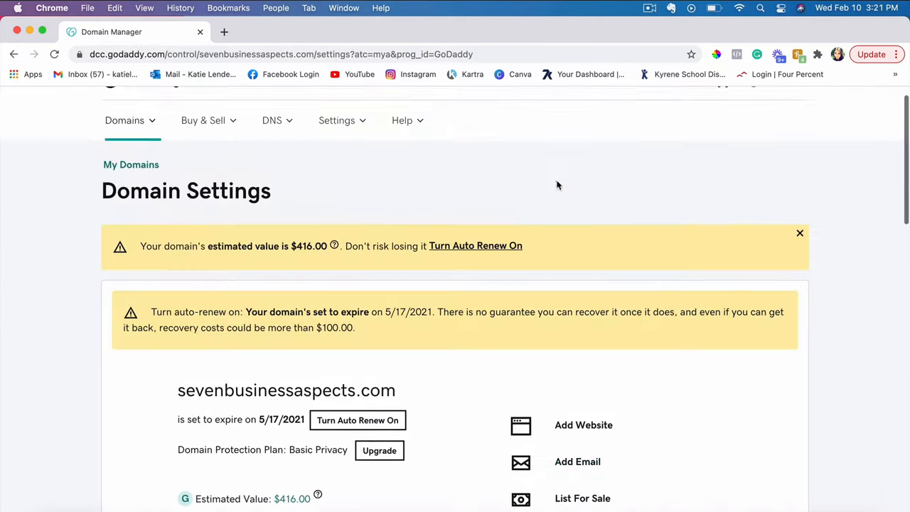
{"action": "scroll", "scroll_direction": "down", "scroll_amount": 3}
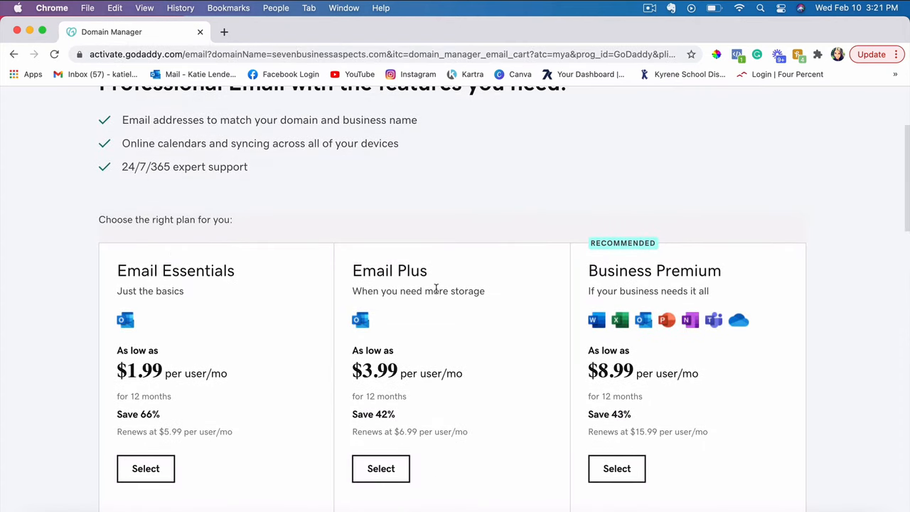
{"action": "scroll", "scroll_direction": "down", "scroll_amount": 3}
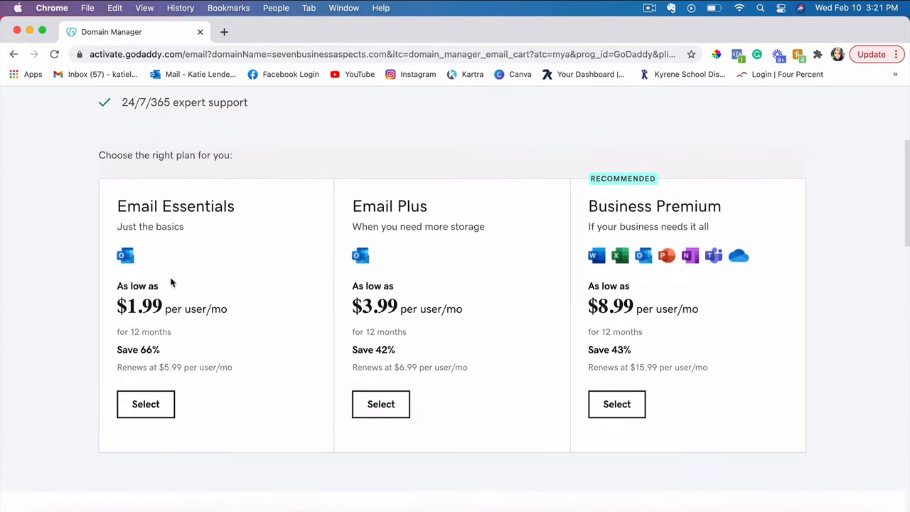
{"action": "mouse_move", "coordinate": [588, 293]}
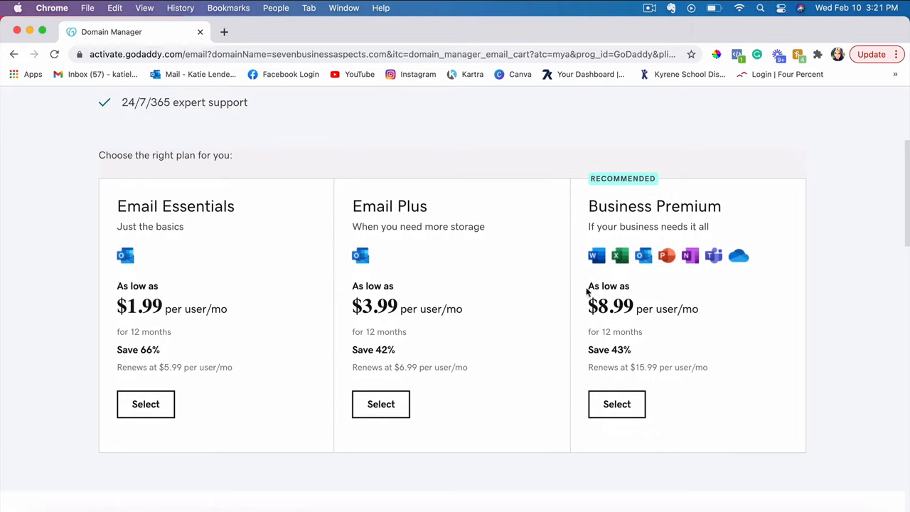
{"action": "mouse_move", "coordinate": [398, 282]}
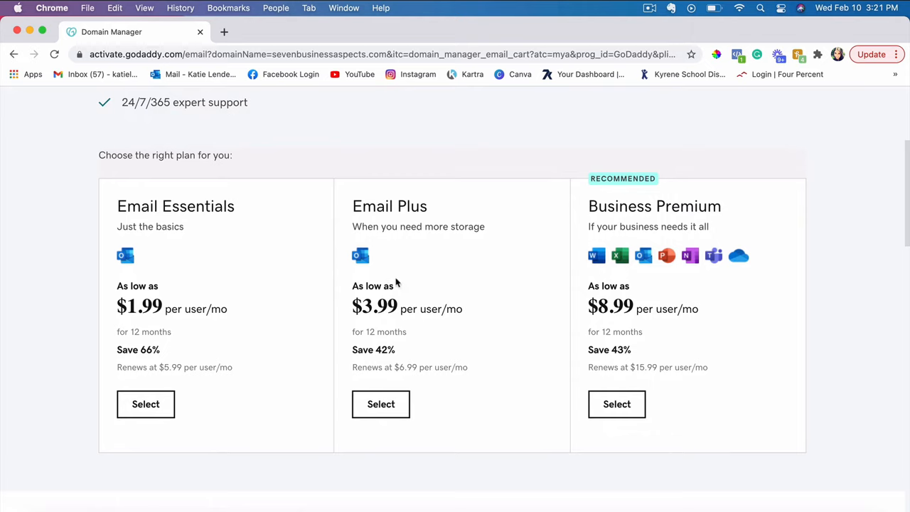
{"action": "mouse_move", "coordinate": [265, 270]}
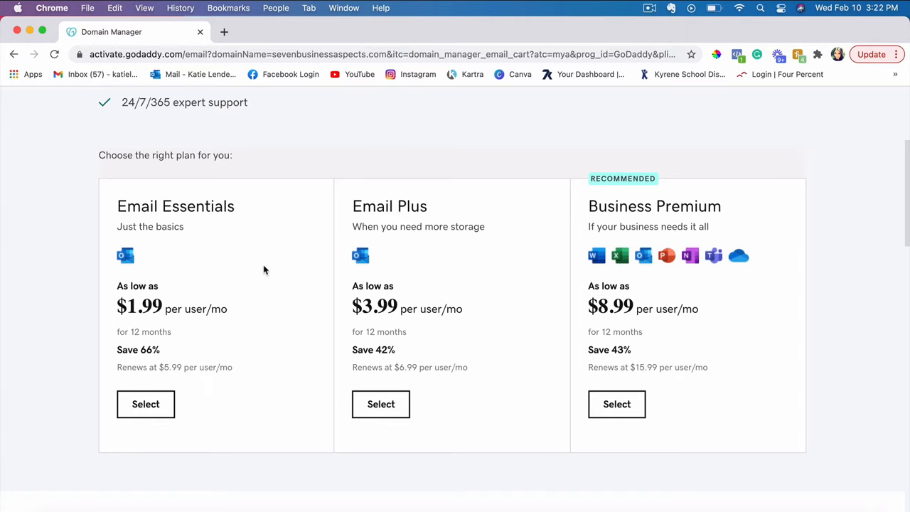
{"action": "scroll", "scroll_direction": "down", "scroll_amount": 3}
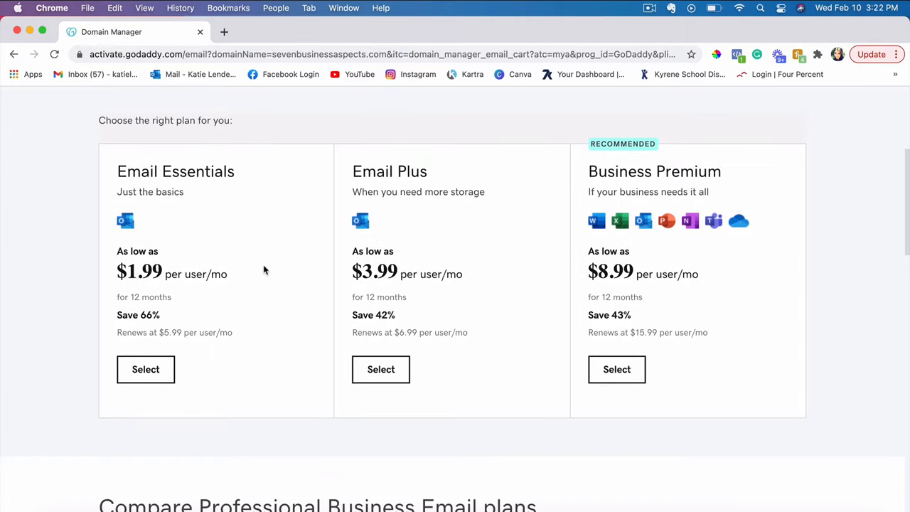
{"action": "mouse_move", "coordinate": [135, 170]}
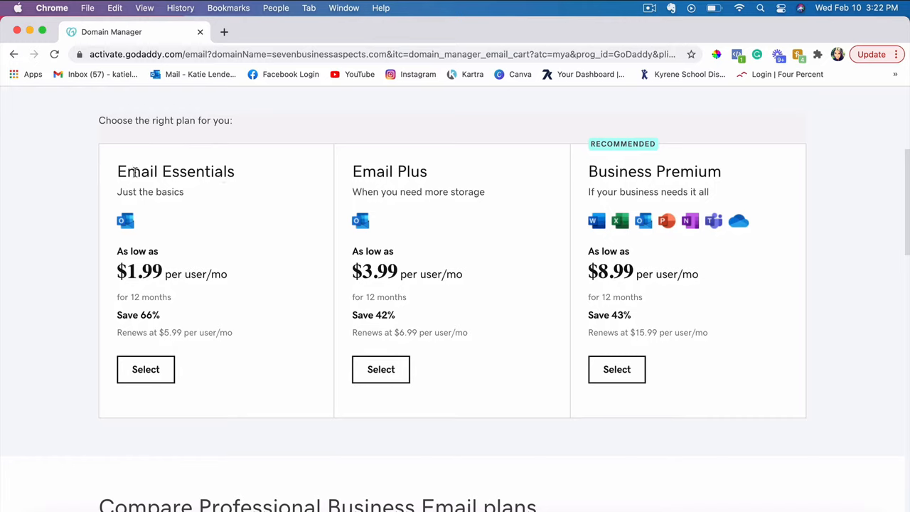
{"action": "mouse_move", "coordinate": [145, 370]}
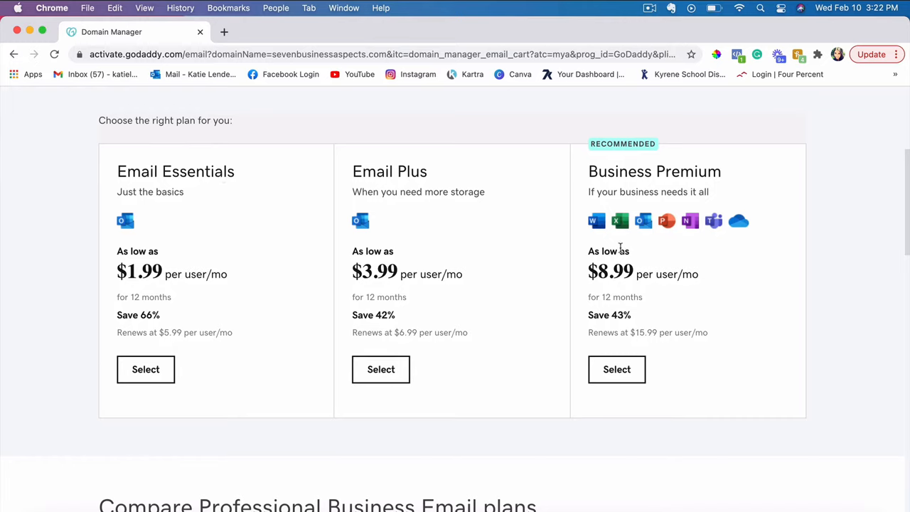
{"action": "mouse_move", "coordinate": [432, 218]}
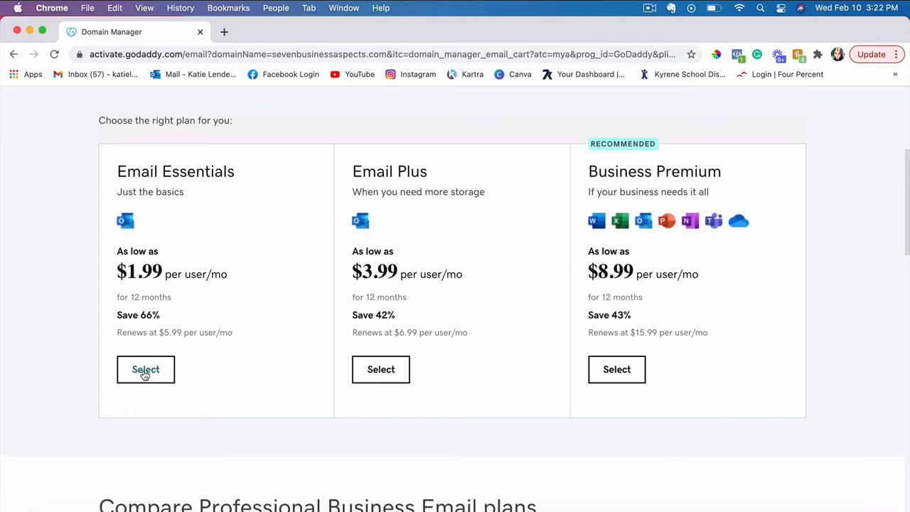
Select Email Essentials for one user on a 1-month term at $5.99
{"action": "left_click", "coordinate": [145, 370]}
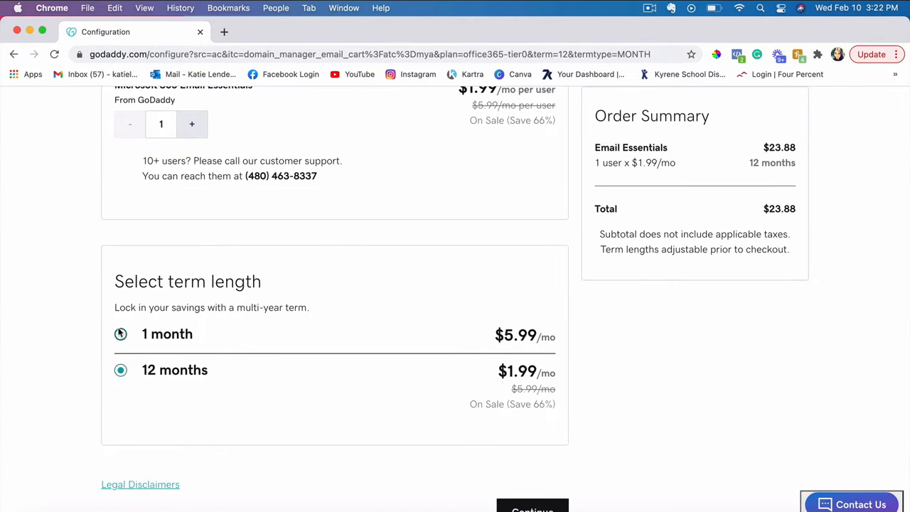
{"action": "left_click", "coordinate": [119, 334]}
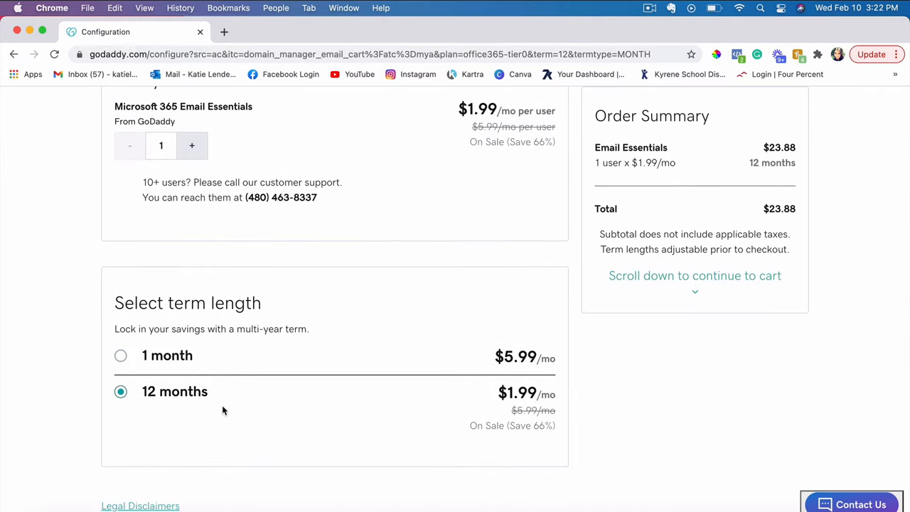
{"action": "mouse_move", "coordinate": [596, 393]}
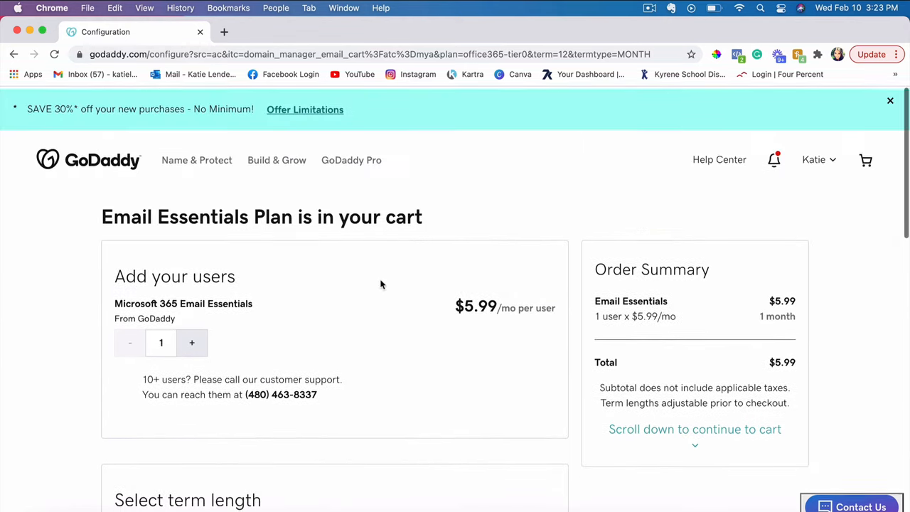
{"action": "scroll", "scroll_direction": "down", "scroll_amount": 3}
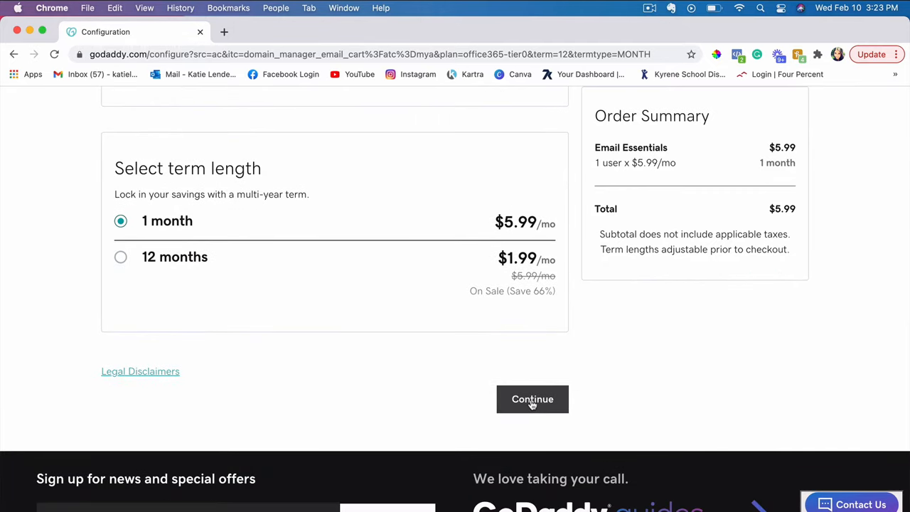
Continue to the cart showing Email Essentials with promo CJC1OFF30 and a $4.19 subtotal
{"action": "left_click", "coordinate": [532, 398]}
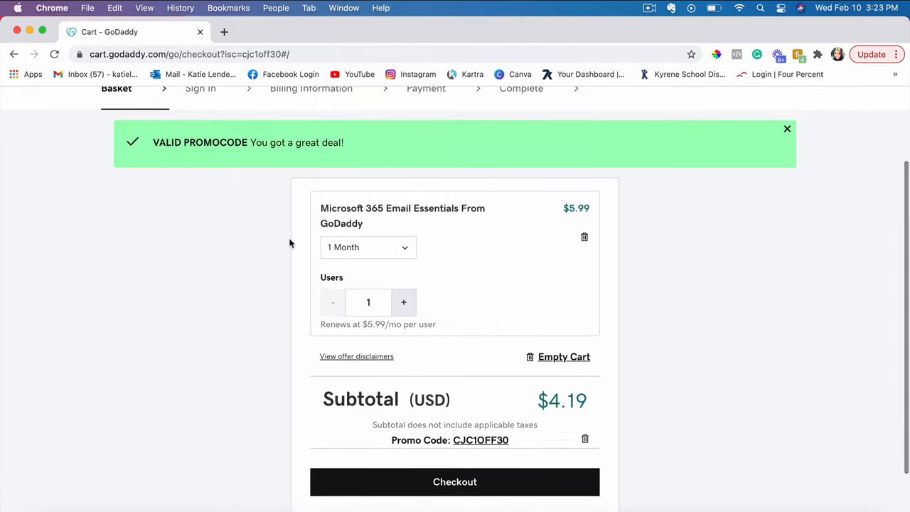
{"action": "scroll", "scroll_direction": "down", "scroll_amount": 3}
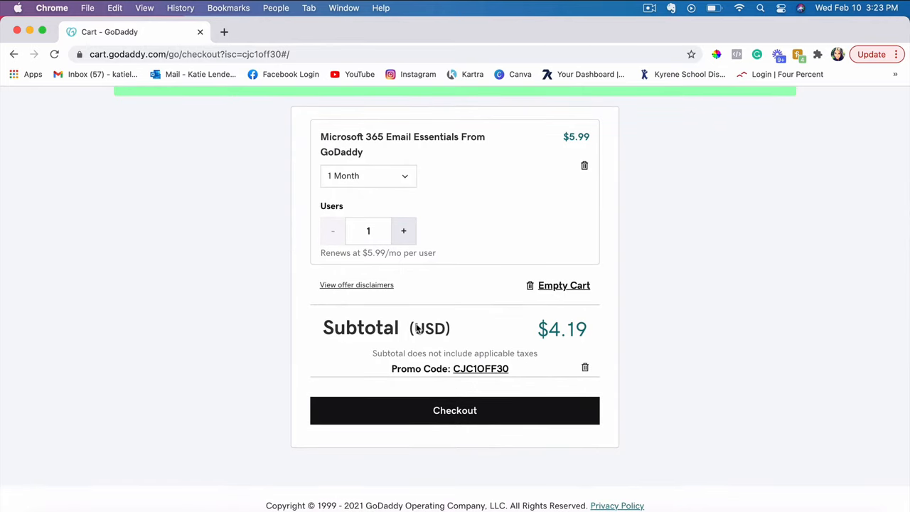
{"action": "mouse_move", "coordinate": [560, 341]}
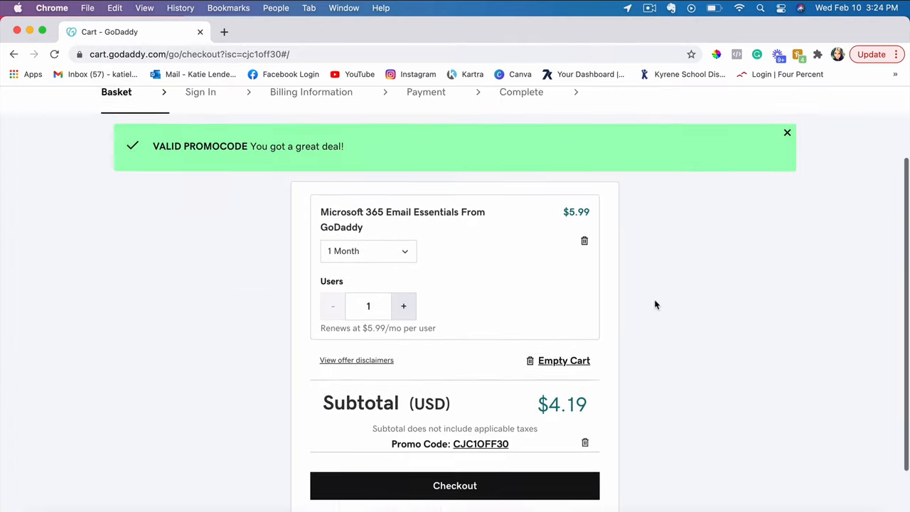
{"action": "scroll", "scroll_direction": "down", "scroll_amount": 3}
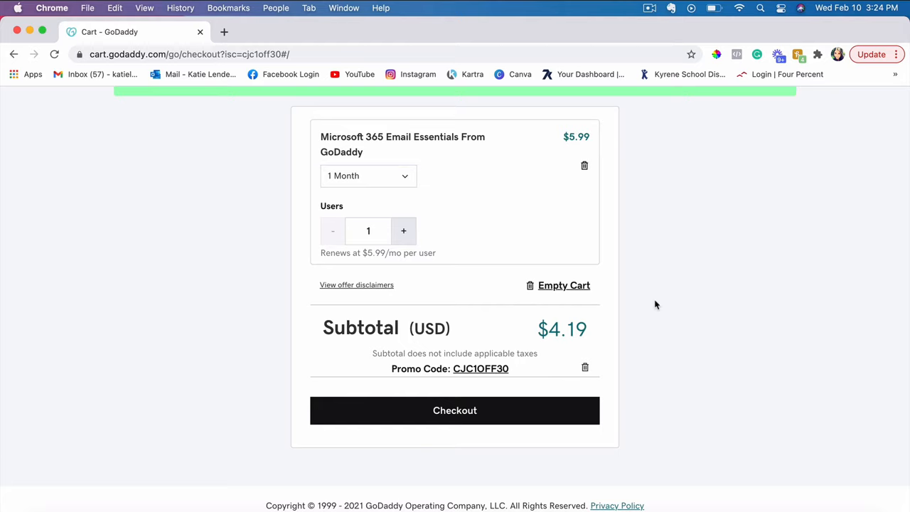
{"action": "mouse_move", "coordinate": [654, 257]}
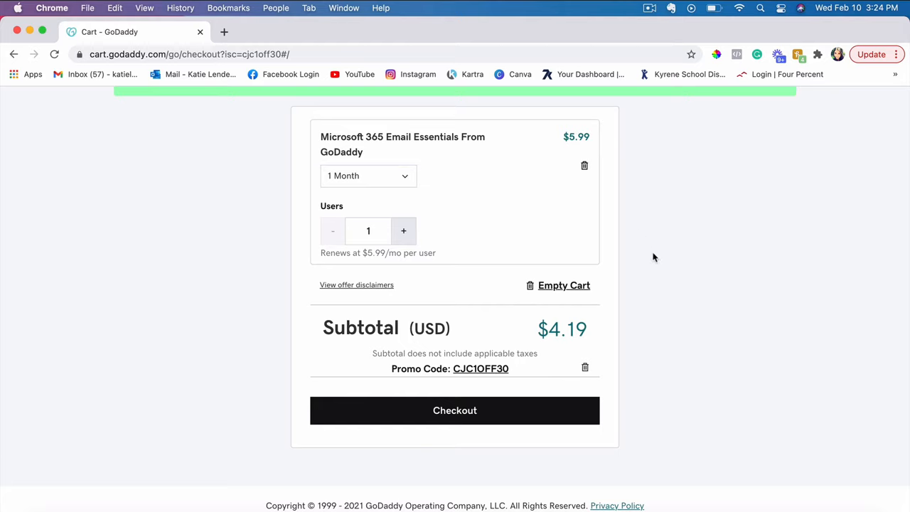
{"action": "mouse_move", "coordinate": [688, 281]}
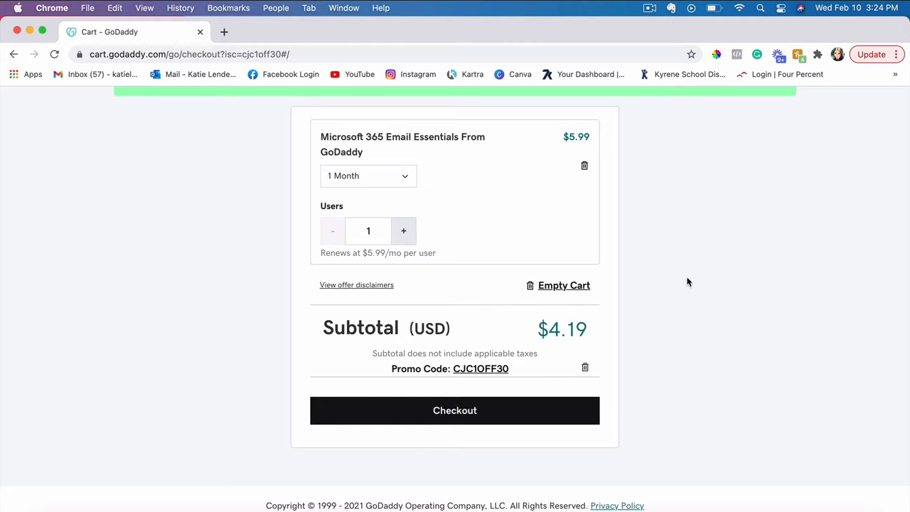
{"action": "mouse_move", "coordinate": [391, 251]}
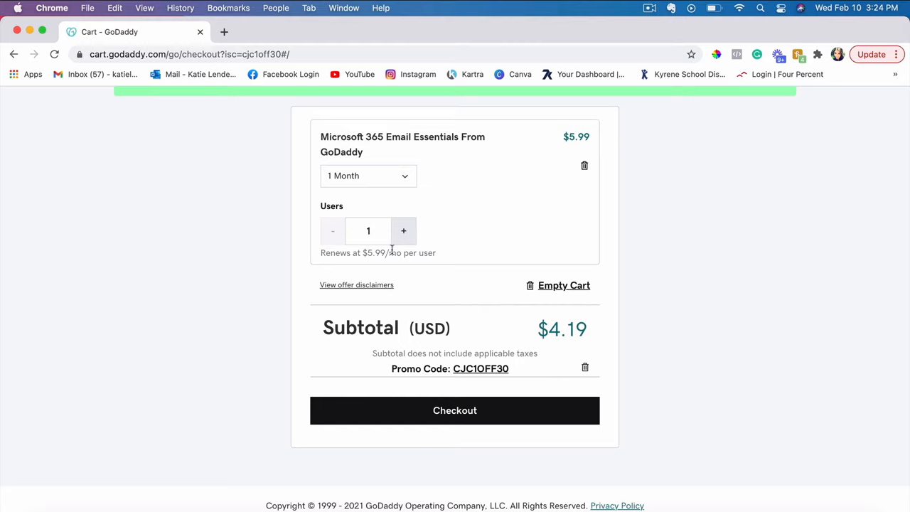
{"action": "mouse_move", "coordinate": [486, 391]}
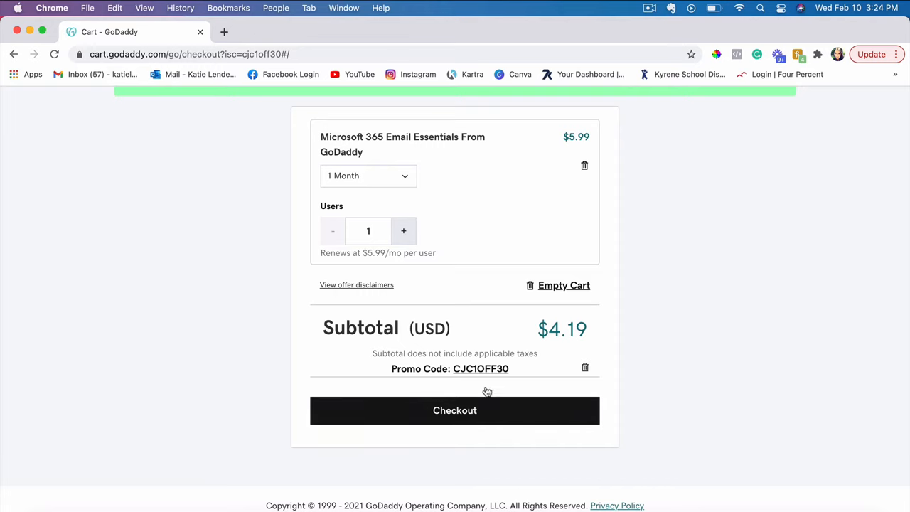
Check out, sign in, choose PayPal as payment and reach the $4.19 order review
{"action": "left_click", "coordinate": [455, 410]}
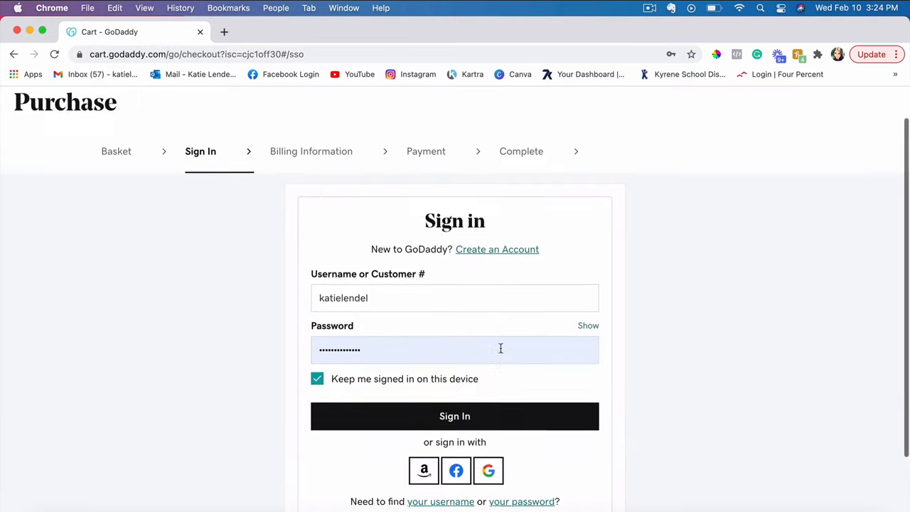
{"action": "scroll", "scroll_direction": "down", "scroll_amount": 3}
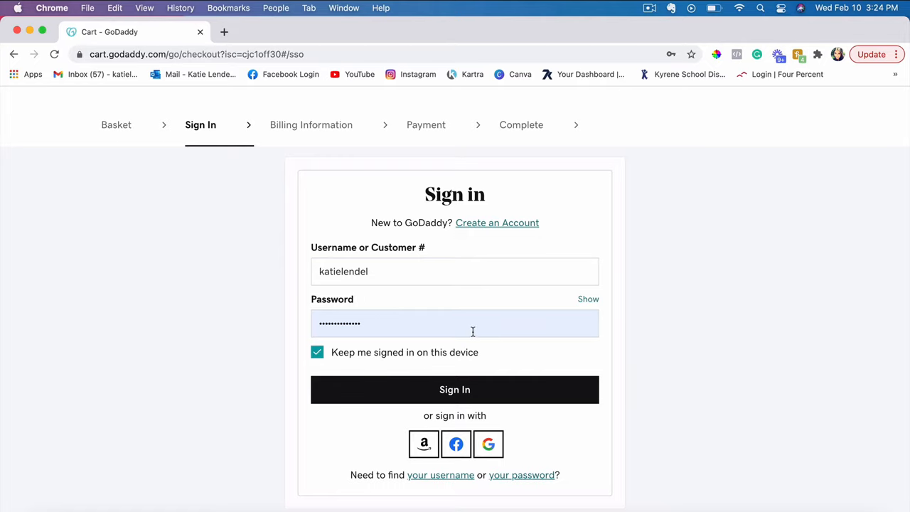
{"action": "left_click", "coordinate": [455, 390]}
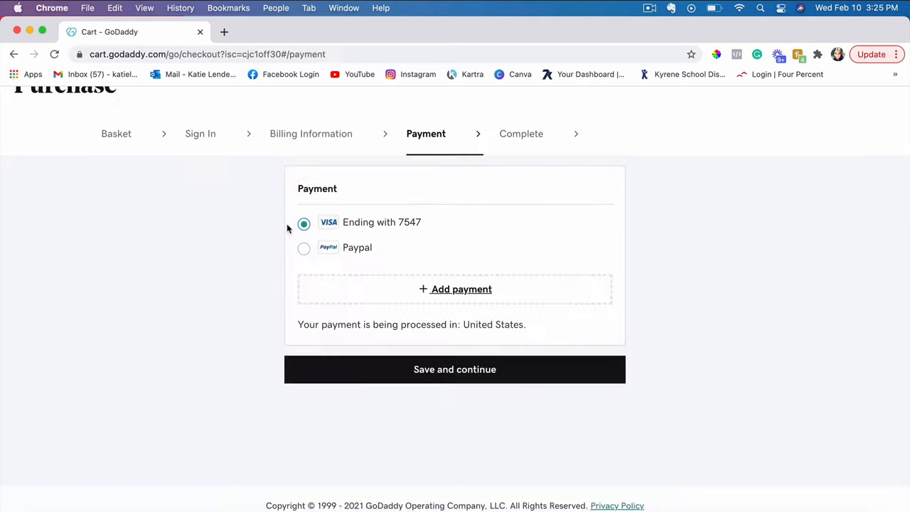
{"action": "left_click", "coordinate": [304, 248]}
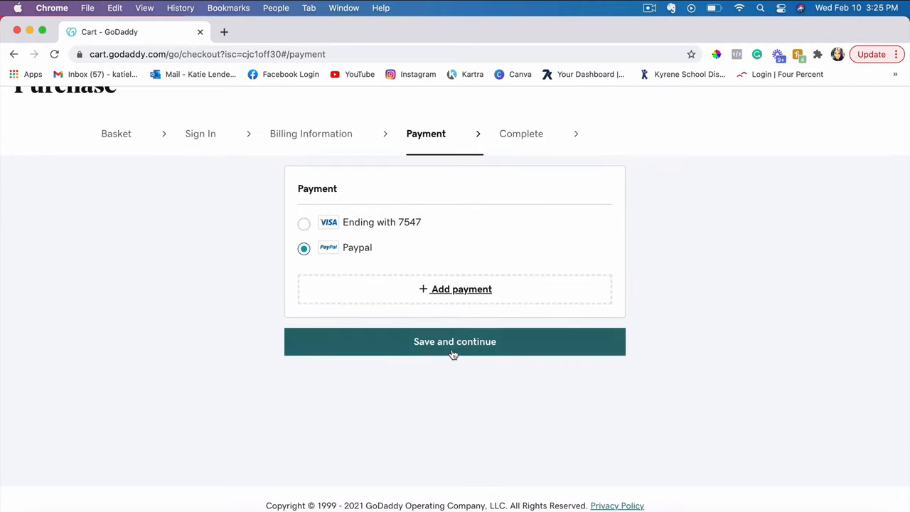
{"action": "left_click", "coordinate": [455, 342]}
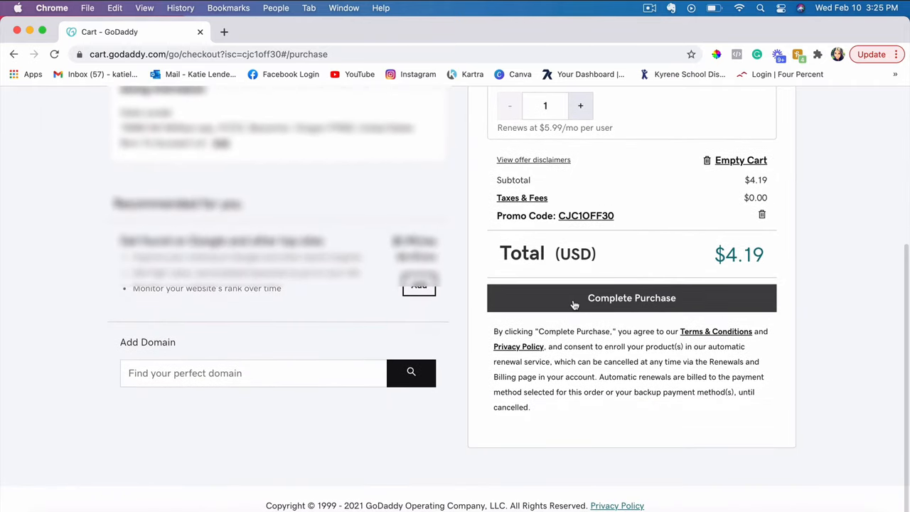
Complete the $4.19 purchase and accept the Microsoft Office Terms of Use
{"action": "left_click", "coordinate": [632, 298]}
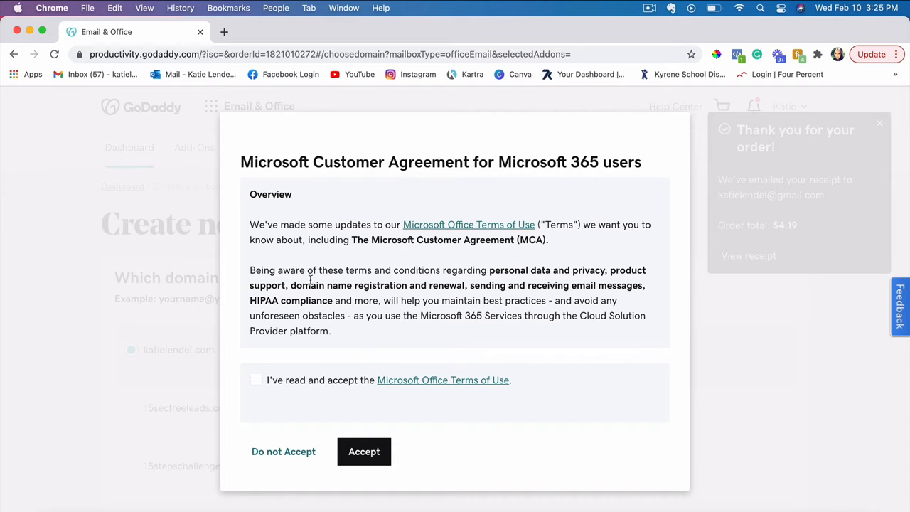
{"action": "mouse_move", "coordinate": [305, 379]}
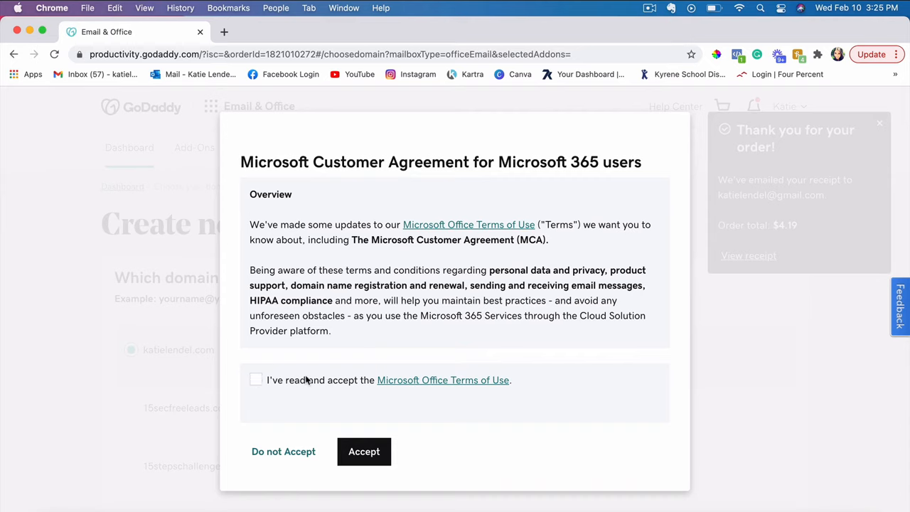
{"action": "left_click", "coordinate": [256, 380]}
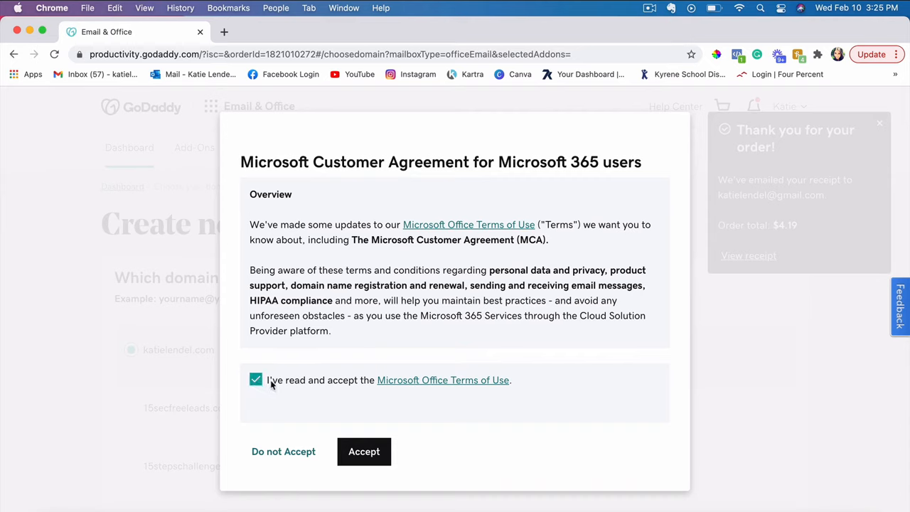
{"action": "mouse_move", "coordinate": [286, 435]}
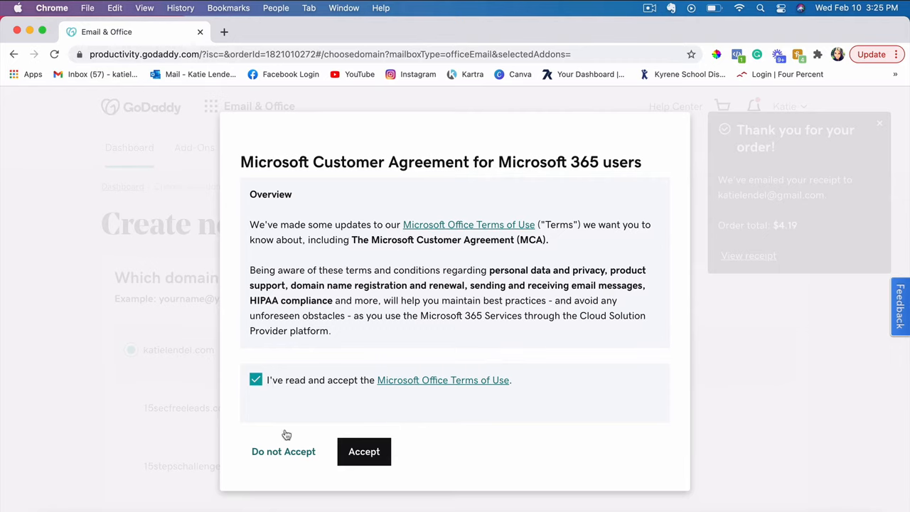
{"action": "mouse_move", "coordinate": [364, 452]}
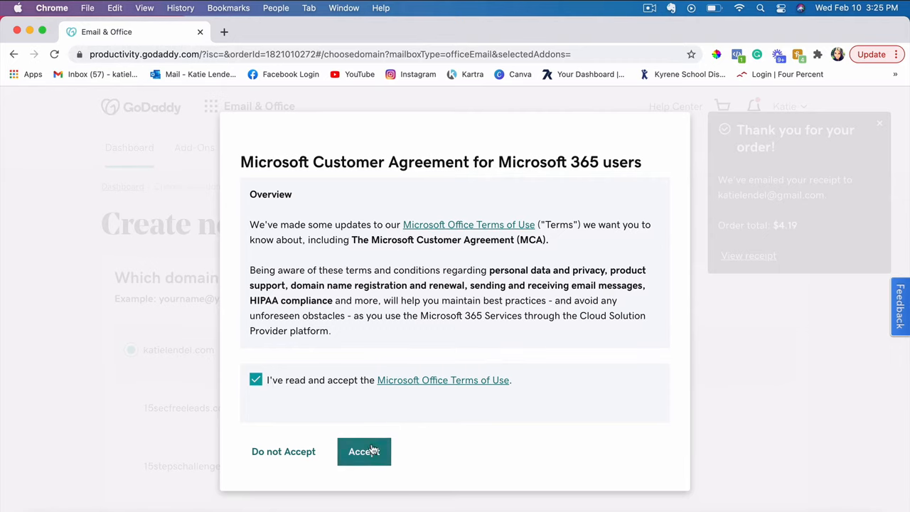
{"action": "left_click", "coordinate": [364, 452]}
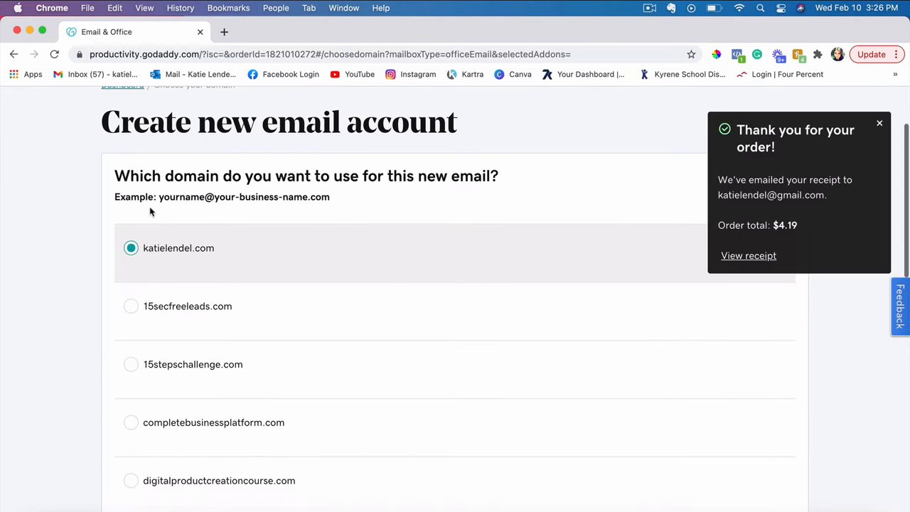
{"action": "mouse_move", "coordinate": [281, 207]}
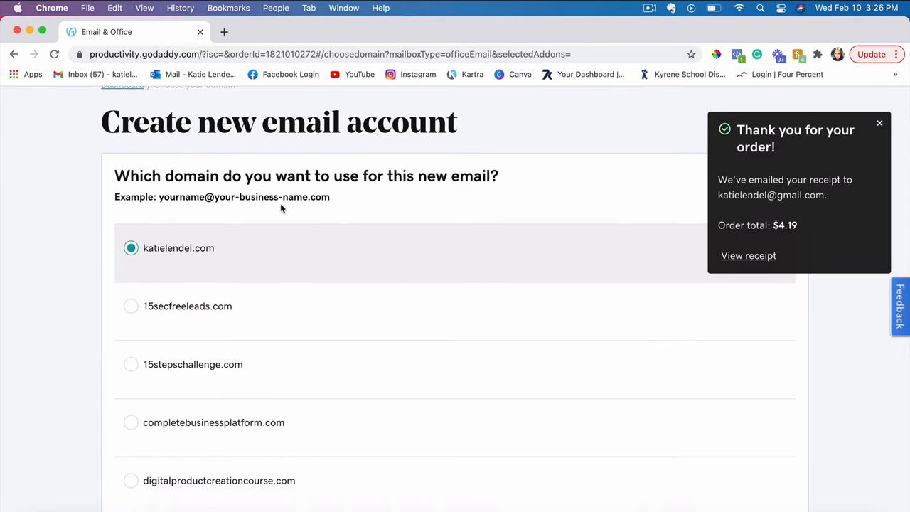
Choose sevenbusinessaspects.com from the domain list for the new email account
{"action": "scroll", "scroll_direction": "down", "scroll_amount": 3}
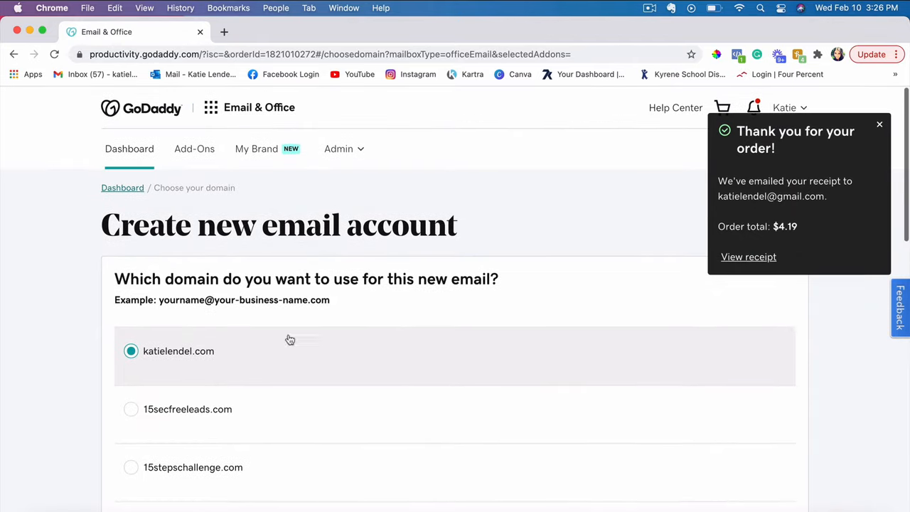
{"action": "scroll", "scroll_direction": "down", "scroll_amount": 3}
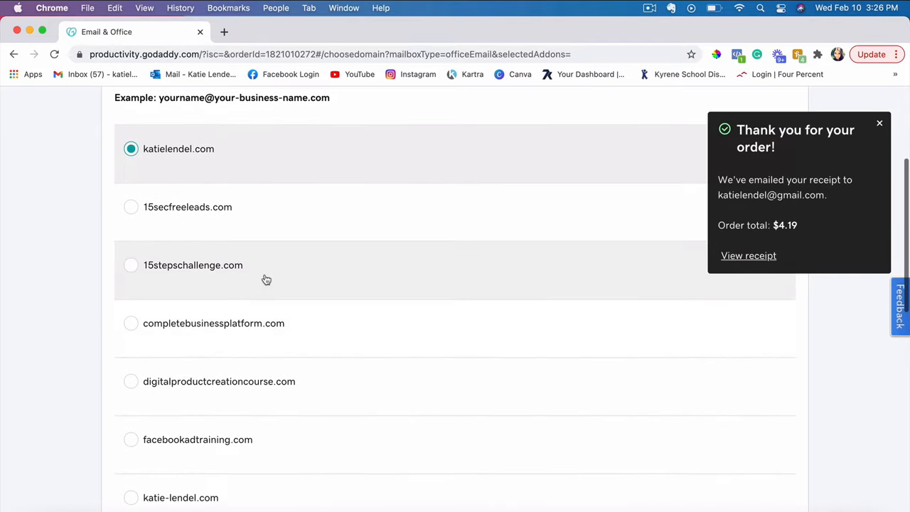
{"action": "scroll", "scroll_direction": "up", "scroll_amount": 3}
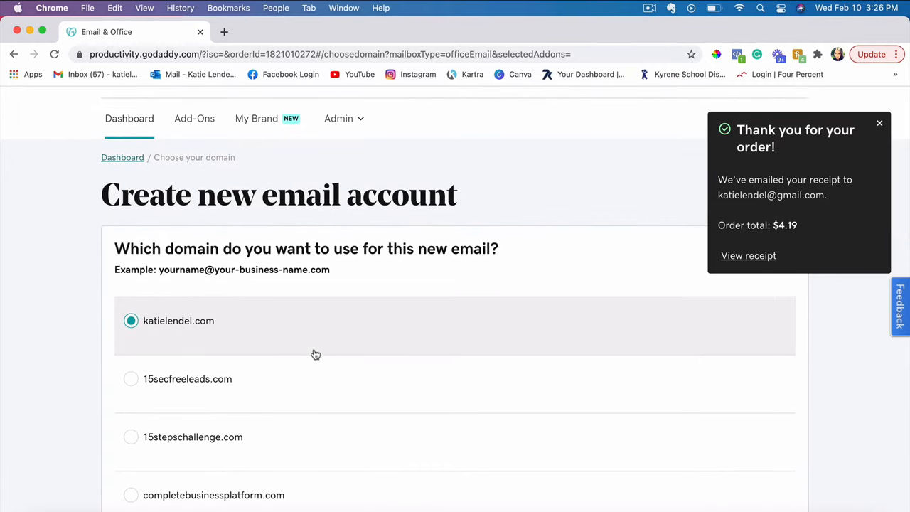
{"action": "scroll", "scroll_direction": "down", "scroll_amount": 3}
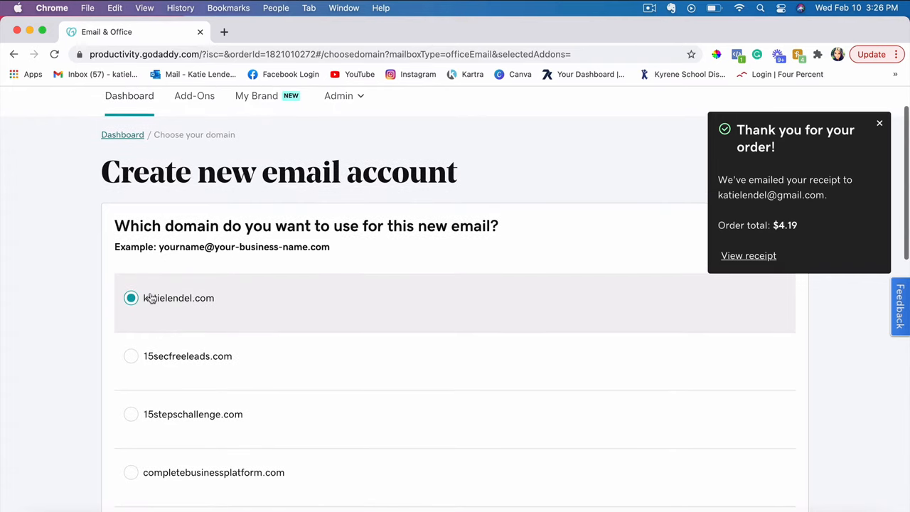
{"action": "mouse_move", "coordinate": [226, 304]}
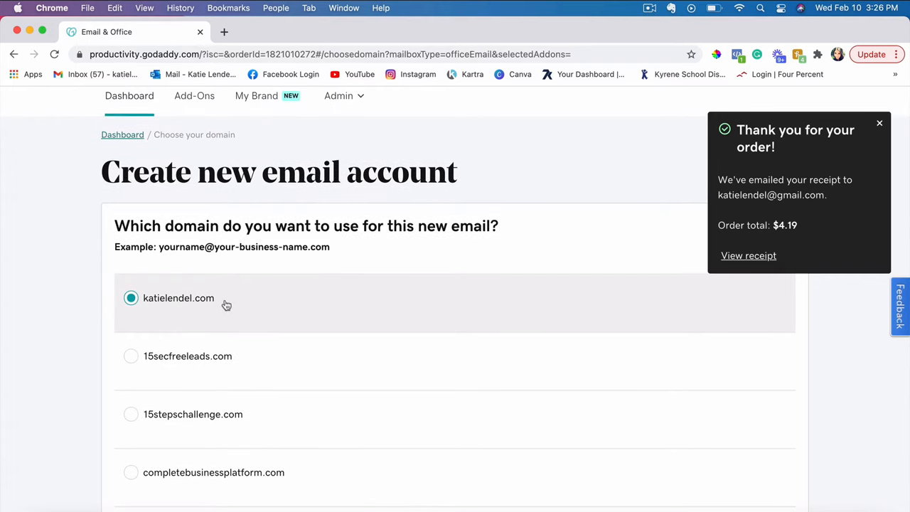
{"action": "scroll", "scroll_direction": "down", "scroll_amount": 3}
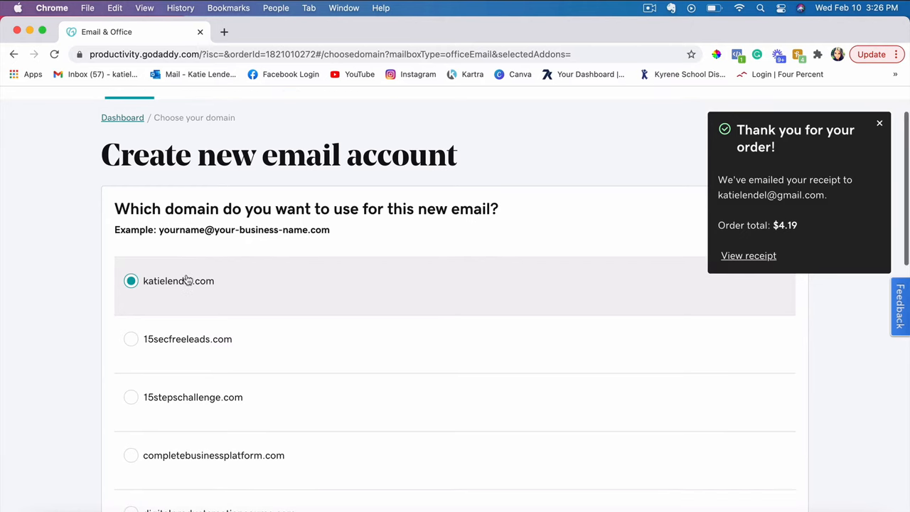
{"action": "scroll", "scroll_direction": "down", "scroll_amount": 3}
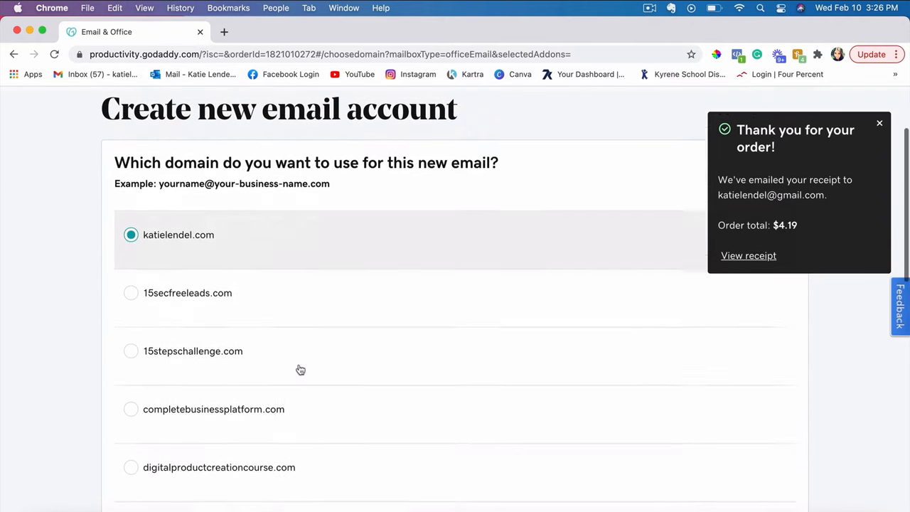
{"action": "scroll", "scroll_direction": "down", "scroll_amount": 3}
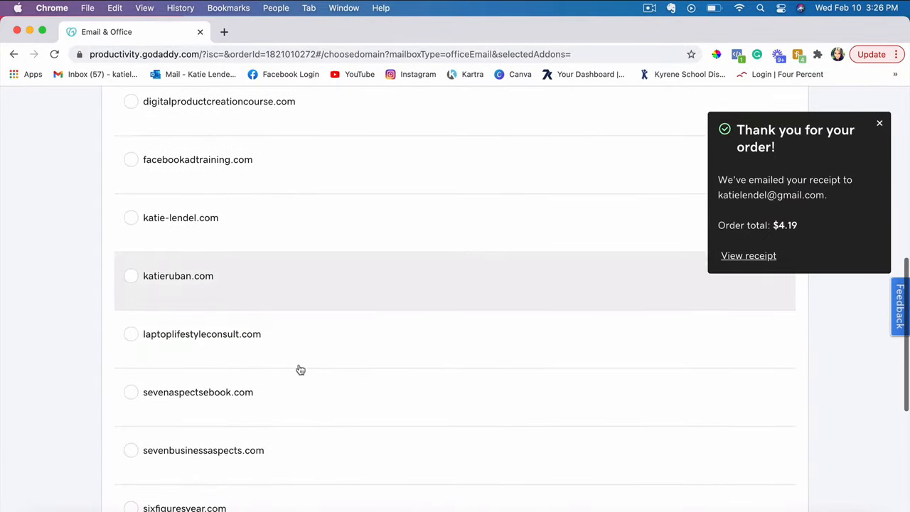
{"action": "scroll", "scroll_direction": "down", "scroll_amount": 3}
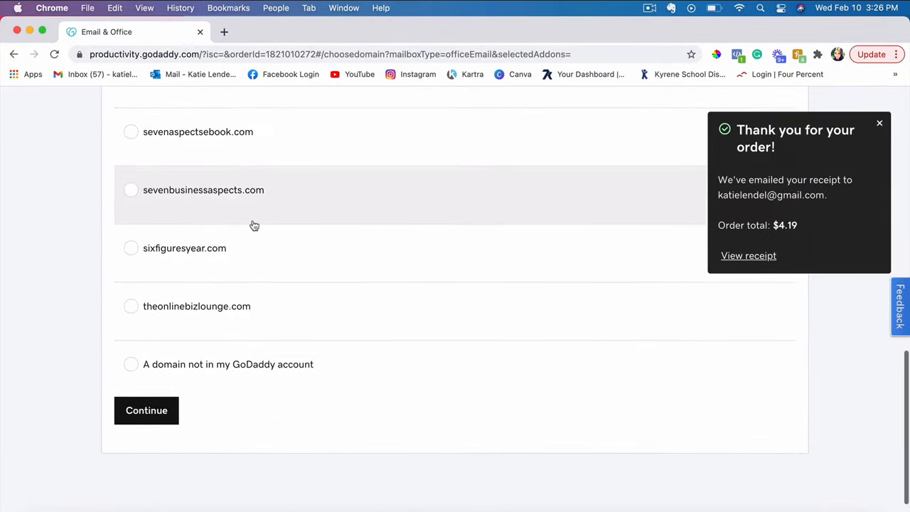
{"action": "left_click", "coordinate": [146, 409]}
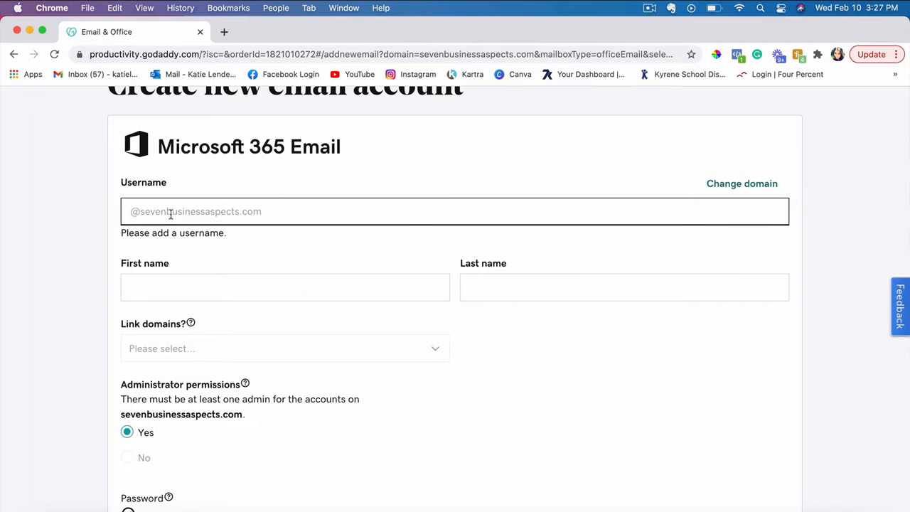
{"action": "type", "text": "k"}
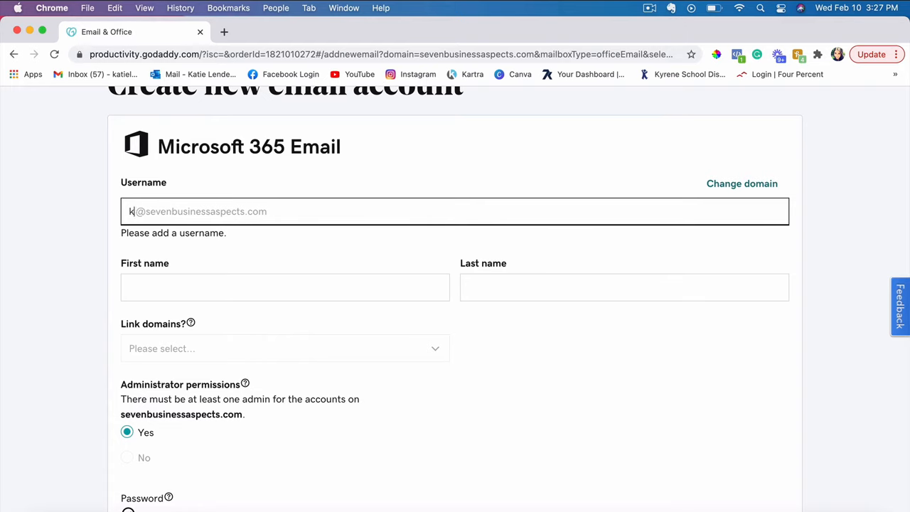
{"action": "type", "text": "katie"}
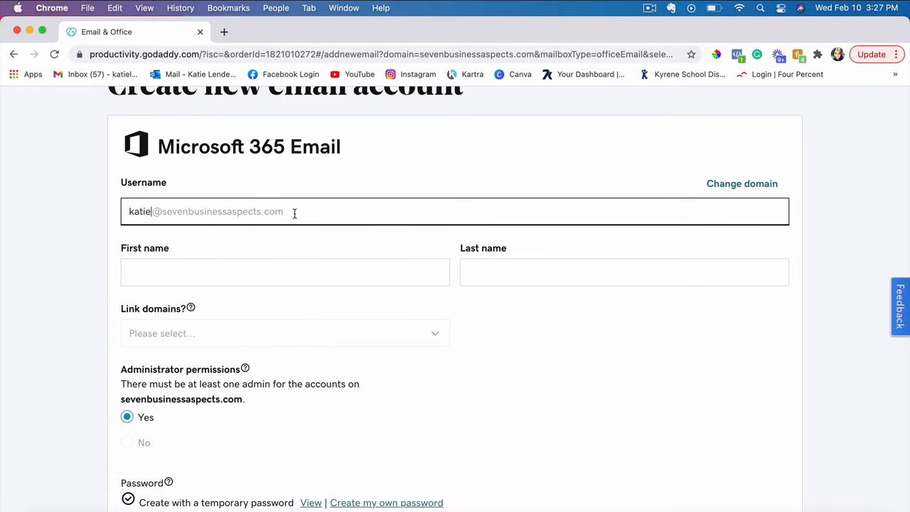
{"action": "type", "text": "K"}
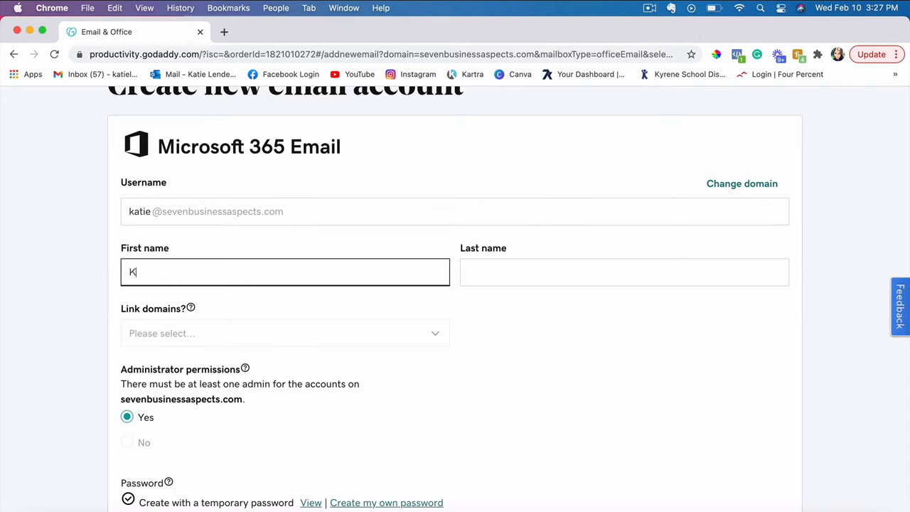
{"action": "left_click", "coordinate": [624, 271]}
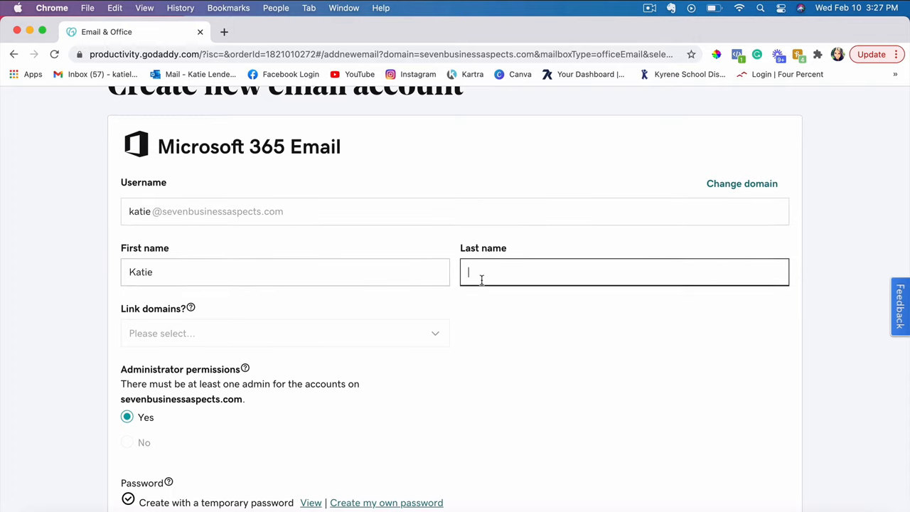
{"action": "type", "text": "Lendel"}
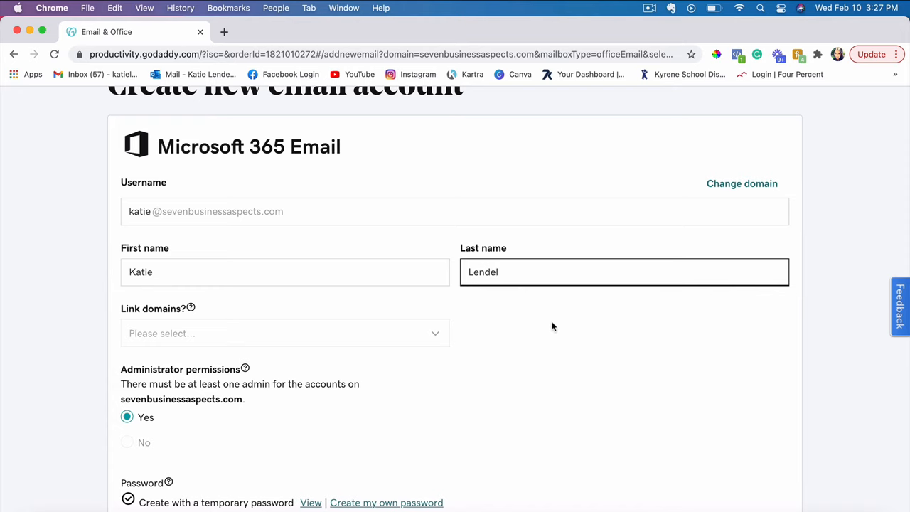
Set the Link domains option to Do not share
{"action": "scroll", "scroll_direction": "down", "scroll_amount": 3}
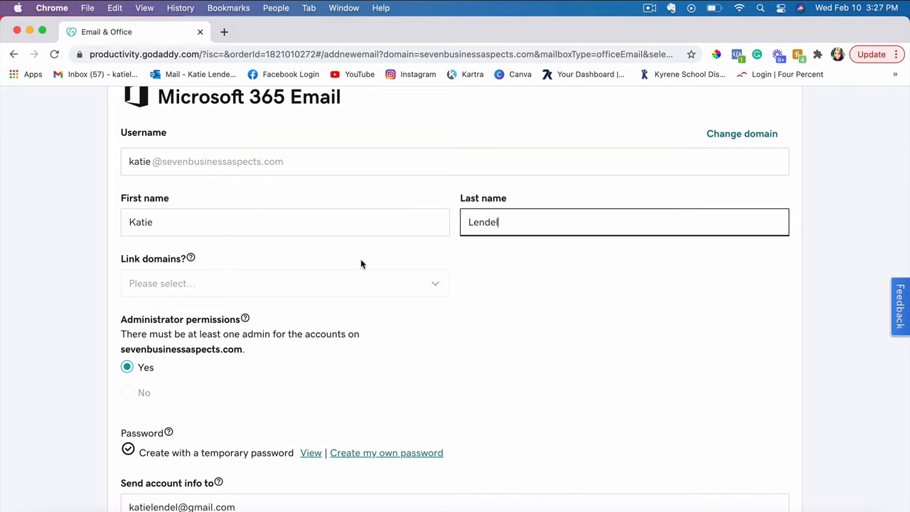
{"action": "mouse_move", "coordinate": [324, 214]}
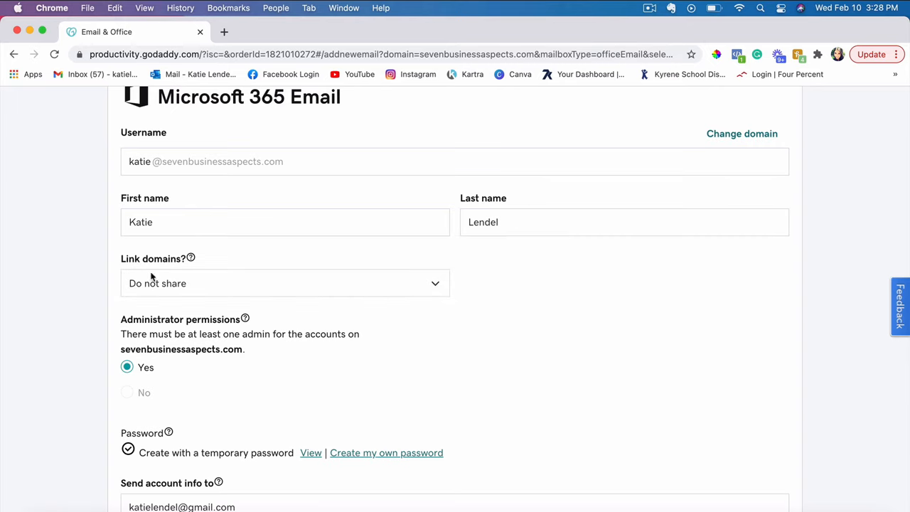
{"action": "left_click", "coordinate": [285, 283]}
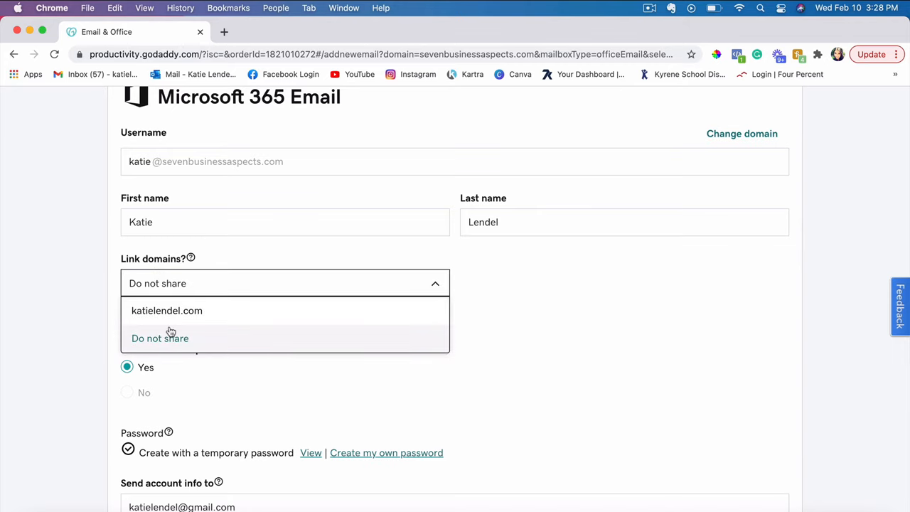
{"action": "left_click", "coordinate": [160, 338]}
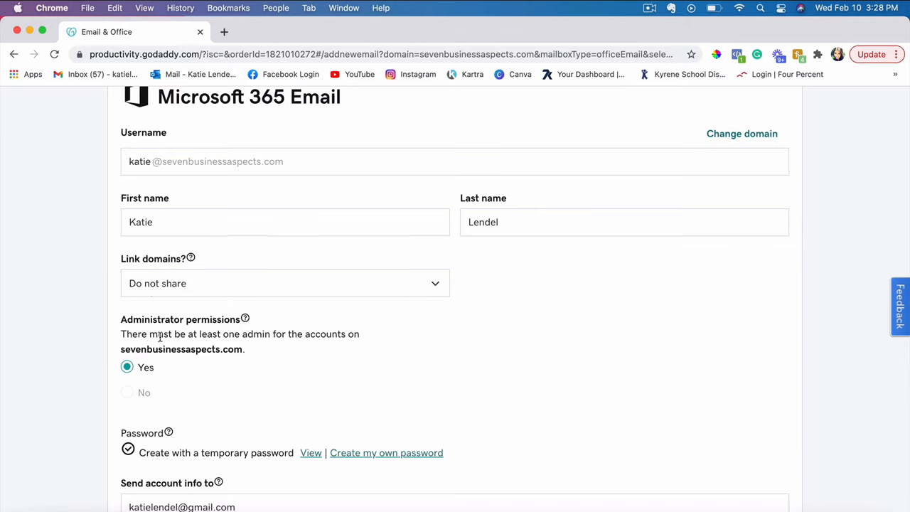
{"action": "scroll", "scroll_direction": "down", "scroll_amount": 3}
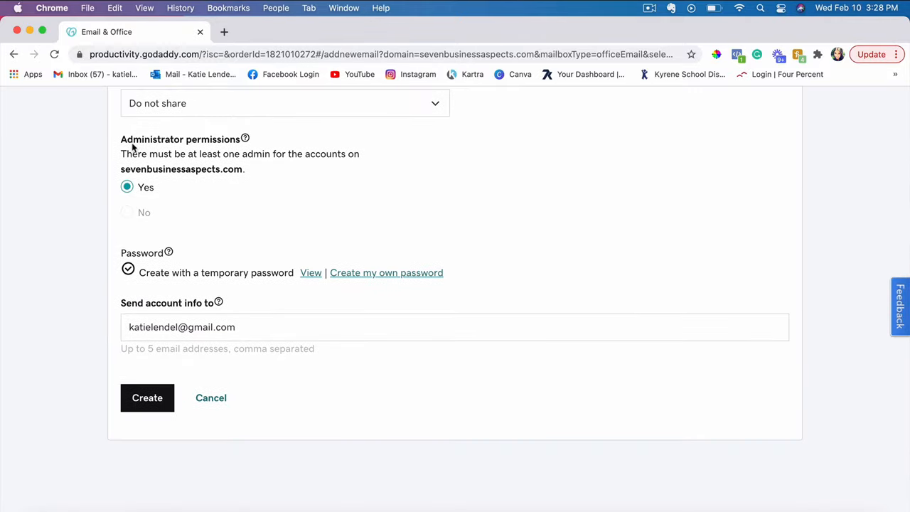
{"action": "mouse_move", "coordinate": [192, 163]}
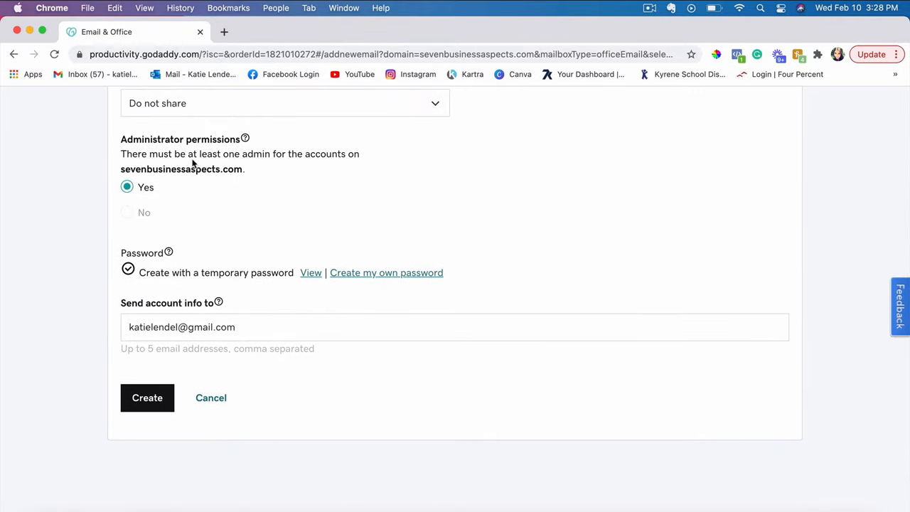
{"action": "mouse_move", "coordinate": [191, 242]}
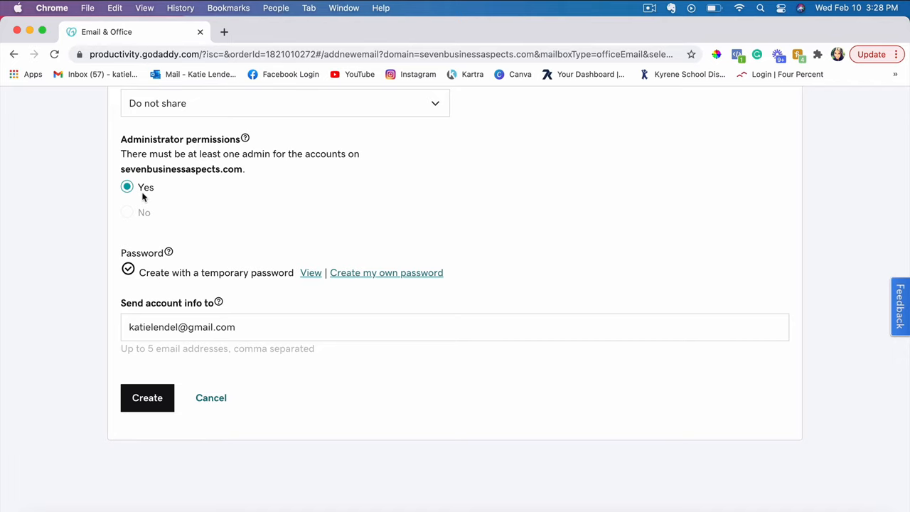
{"action": "scroll", "scroll_direction": "down", "scroll_amount": 3}
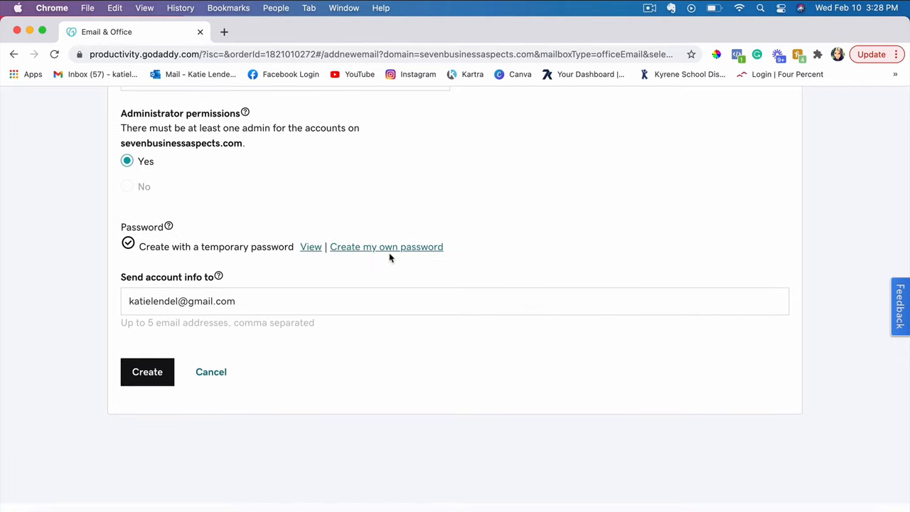
{"action": "mouse_move", "coordinate": [239, 249]}
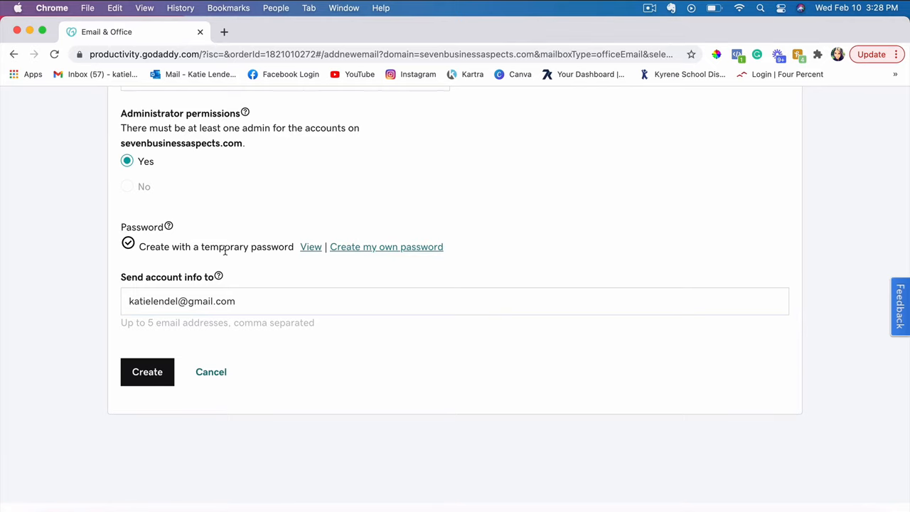
{"action": "mouse_move", "coordinate": [379, 251]}
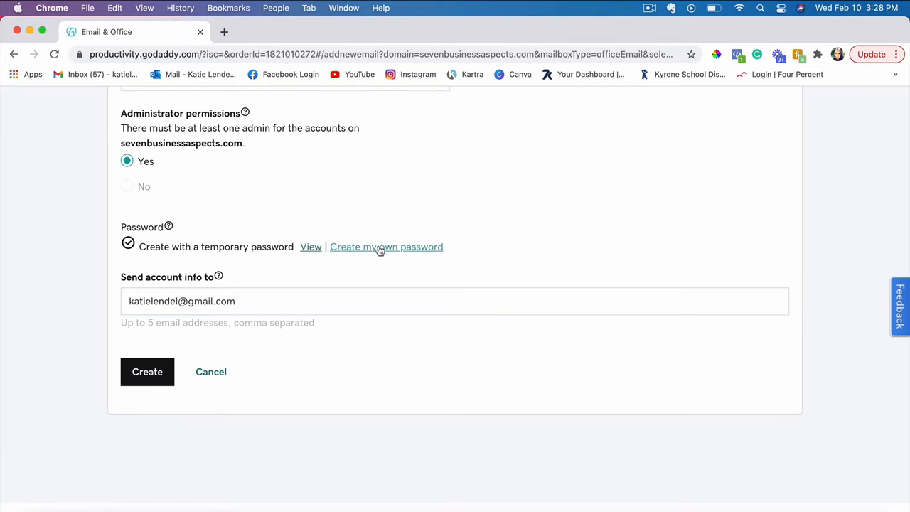
{"action": "left_click", "coordinate": [387, 247]}
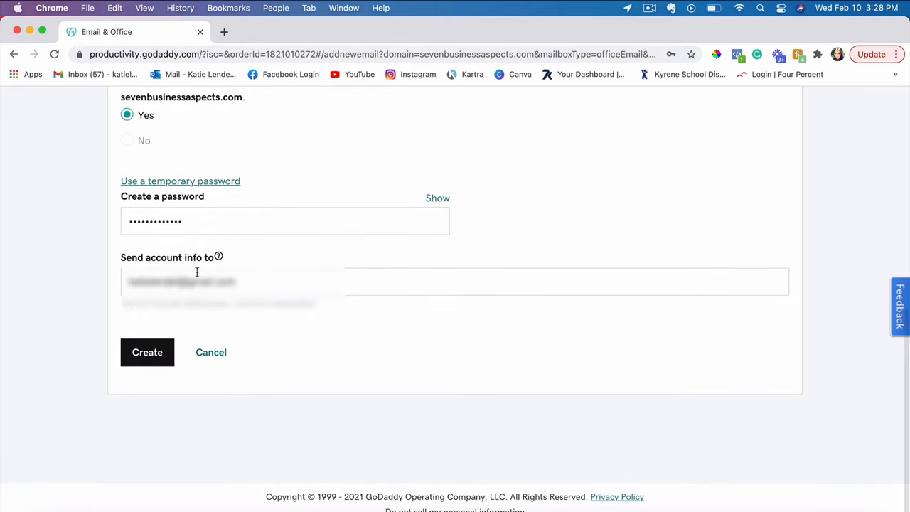
{"action": "mouse_move", "coordinate": [158, 263]}
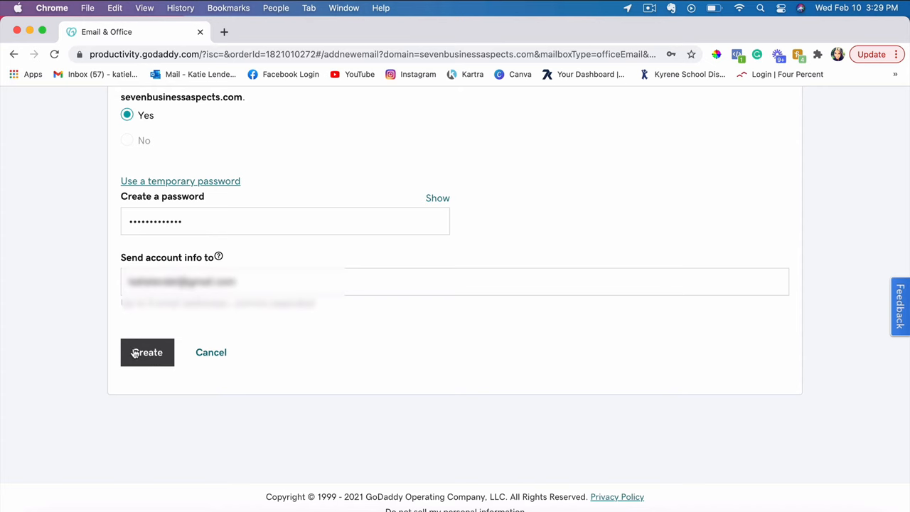
{"action": "left_click", "coordinate": [148, 353]}
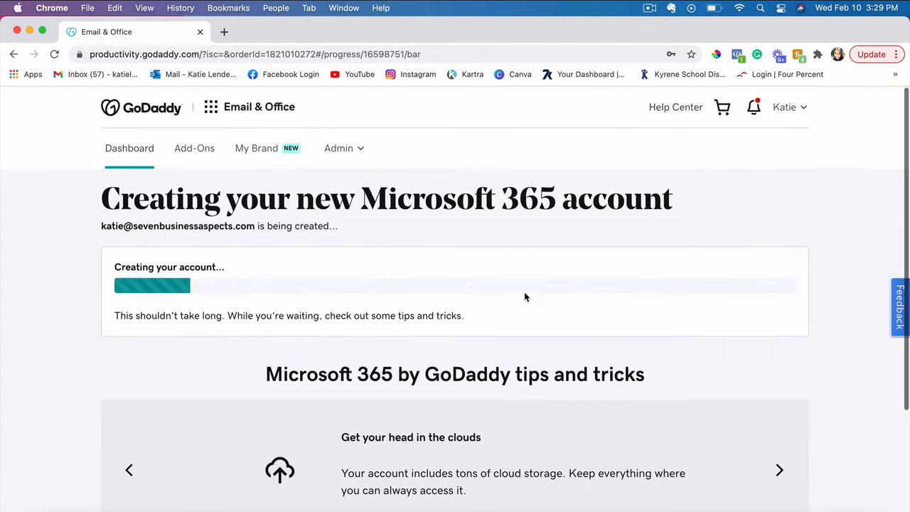
{"action": "mouse_move", "coordinate": [157, 282]}
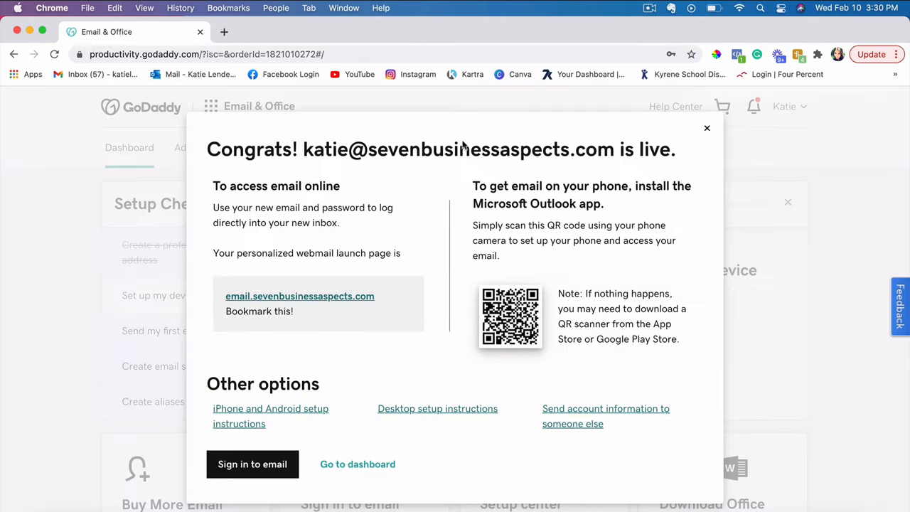
{"action": "mouse_move", "coordinate": [518, 185]}
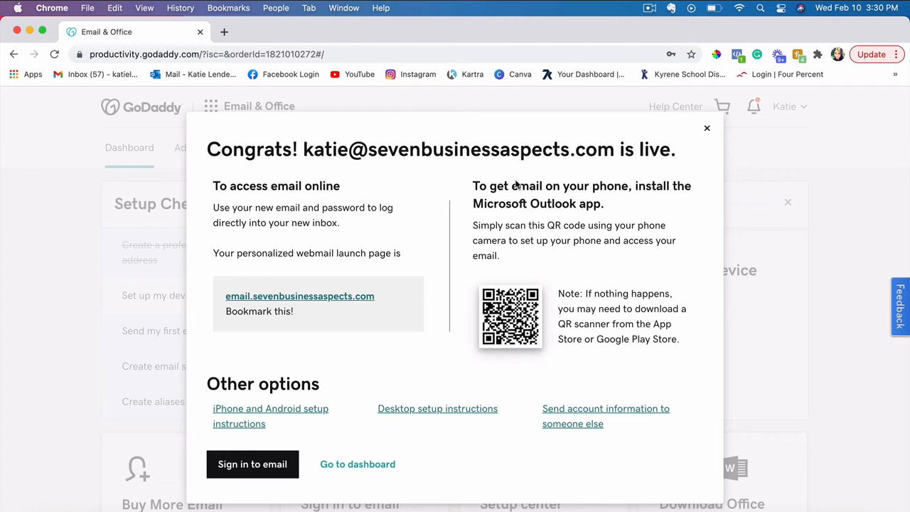
{"action": "mouse_move", "coordinate": [381, 168]}
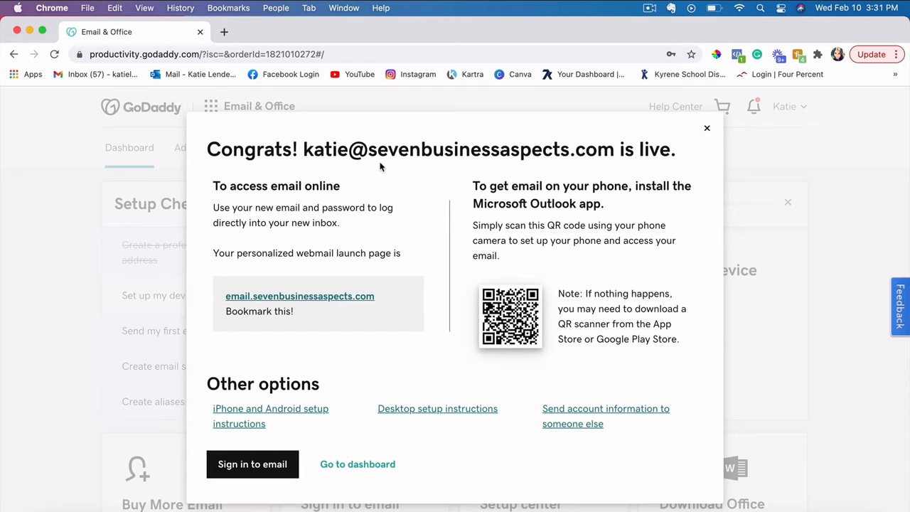
{"action": "mouse_move", "coordinate": [379, 381]}
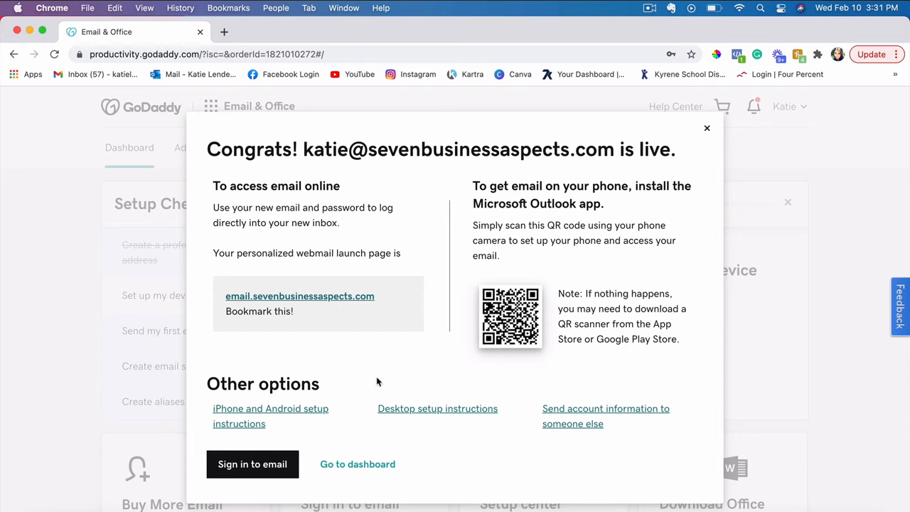
{"action": "mouse_move", "coordinate": [282, 298]}
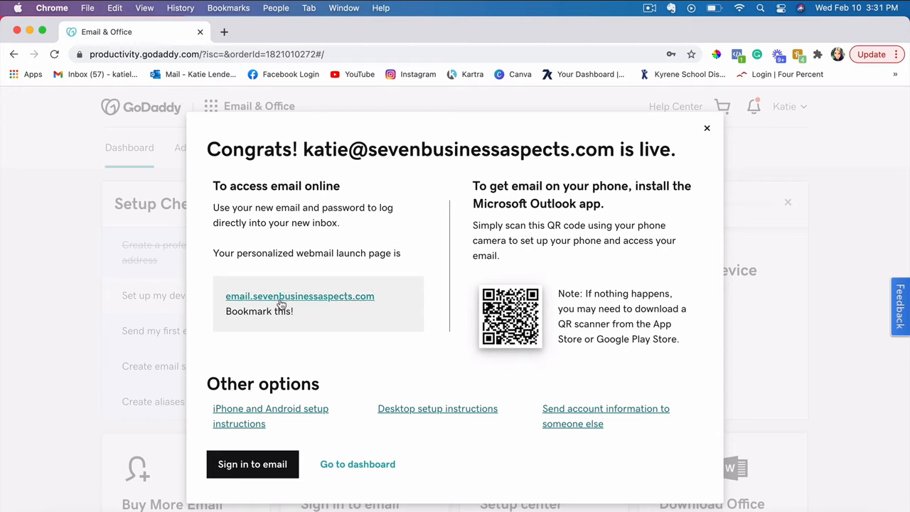
{"action": "mouse_move", "coordinate": [310, 304]}
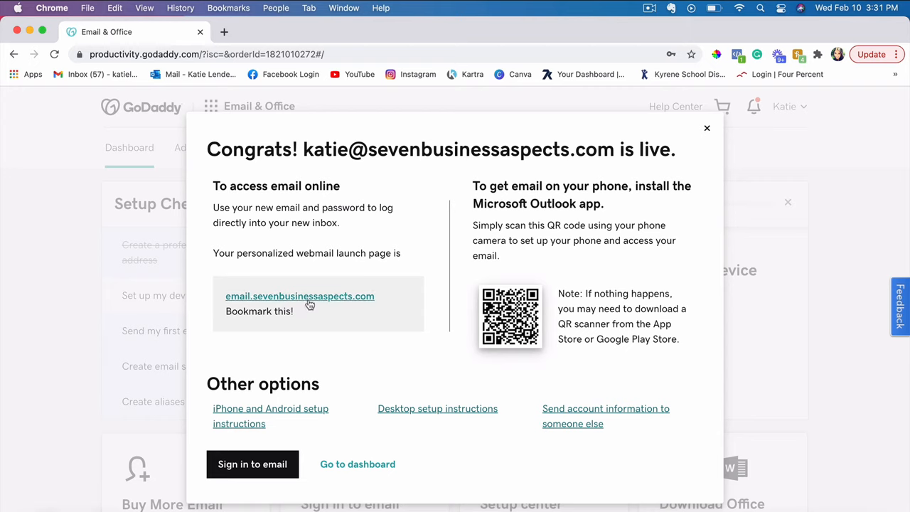
{"action": "mouse_move", "coordinate": [343, 307]}
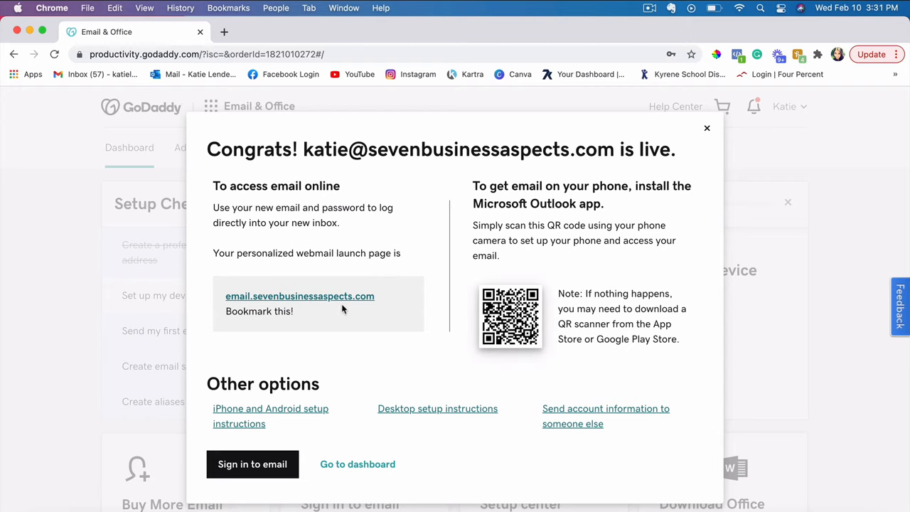
{"action": "mouse_move", "coordinate": [245, 472]}
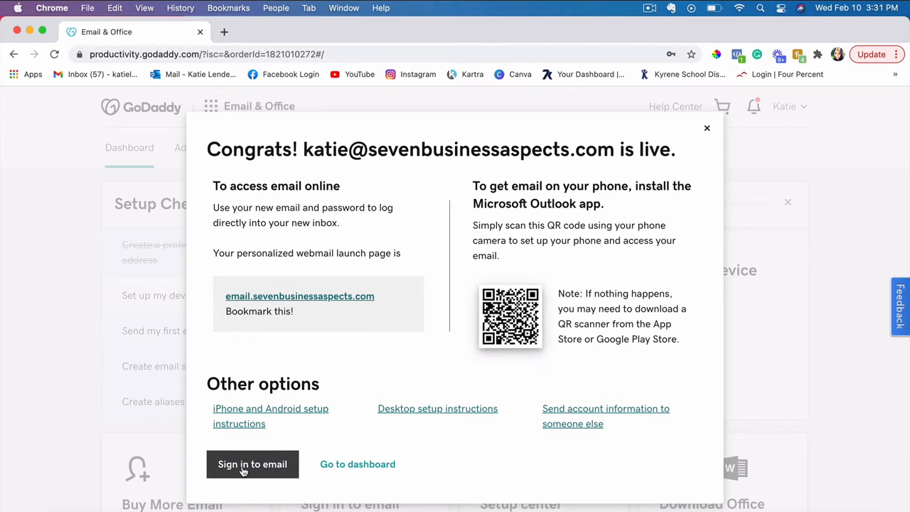
{"action": "mouse_move", "coordinate": [267, 463]}
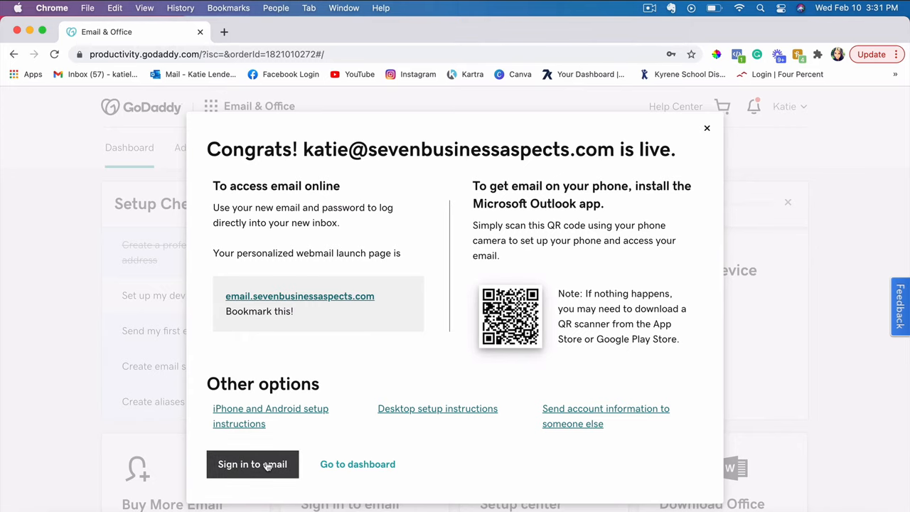
Sign in to the new mailbox with its password, landing on the Office 365 home page
{"action": "left_click", "coordinate": [253, 464]}
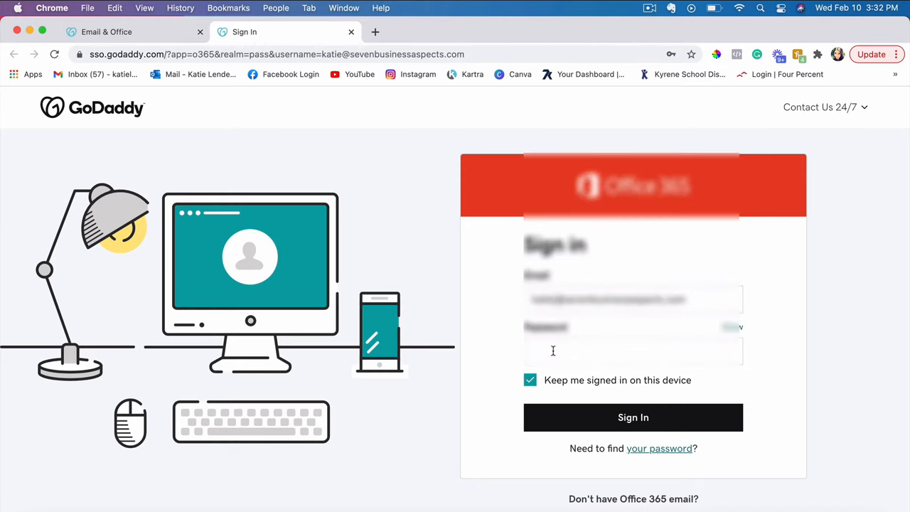
{"action": "left_click", "coordinate": [633, 418]}
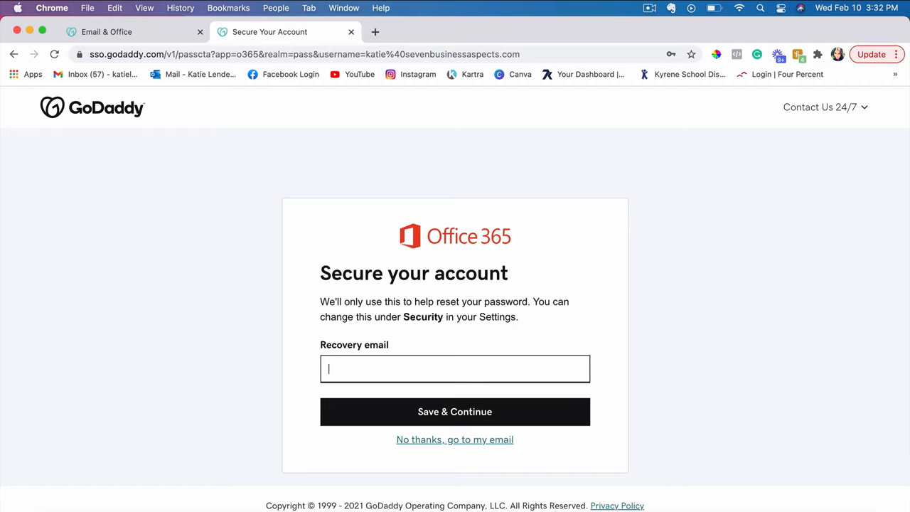
{"action": "type", "text": "k"}
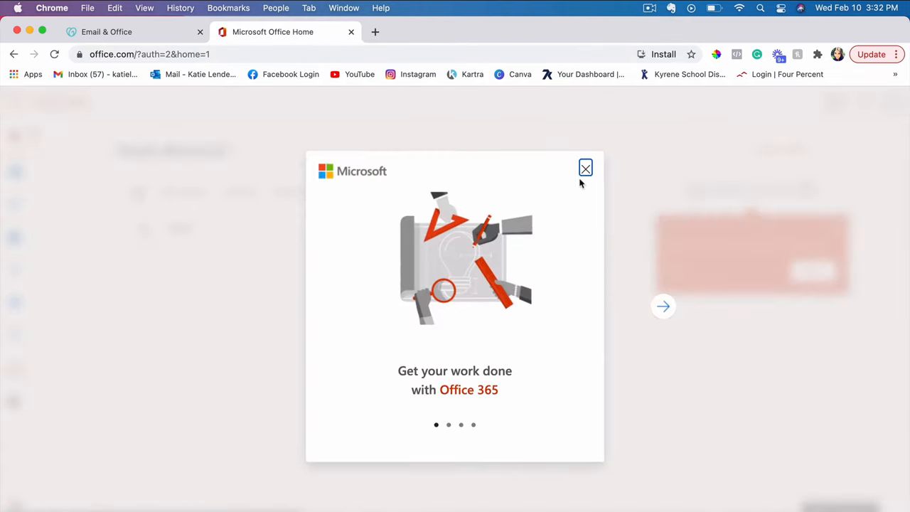
Dismiss the Office 365 welcome tour to reveal the home page with an empty file list
{"action": "left_click", "coordinate": [663, 307]}
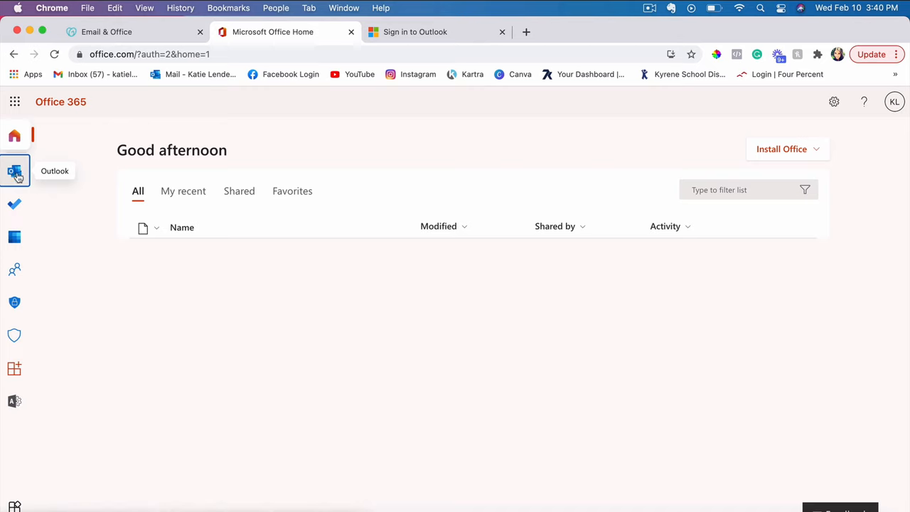
{"action": "mouse_move", "coordinate": [15, 236]}
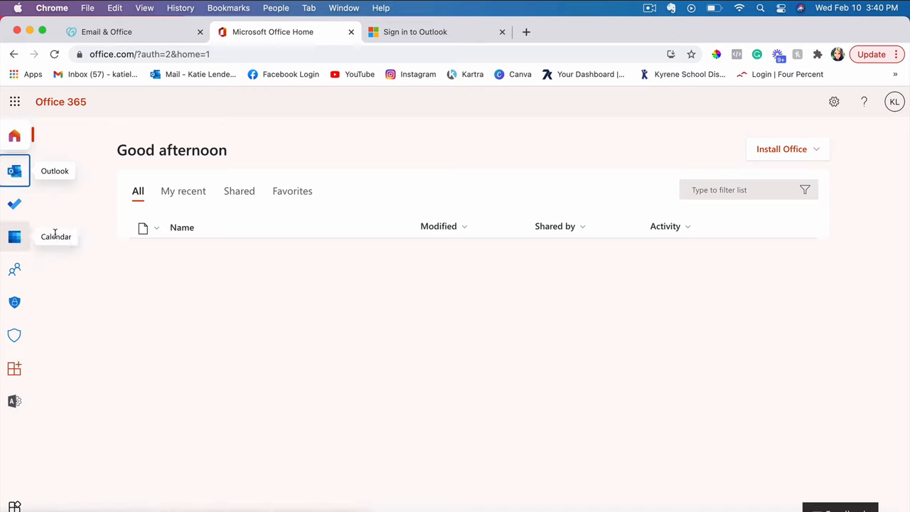
{"action": "mouse_move", "coordinate": [14, 205]}
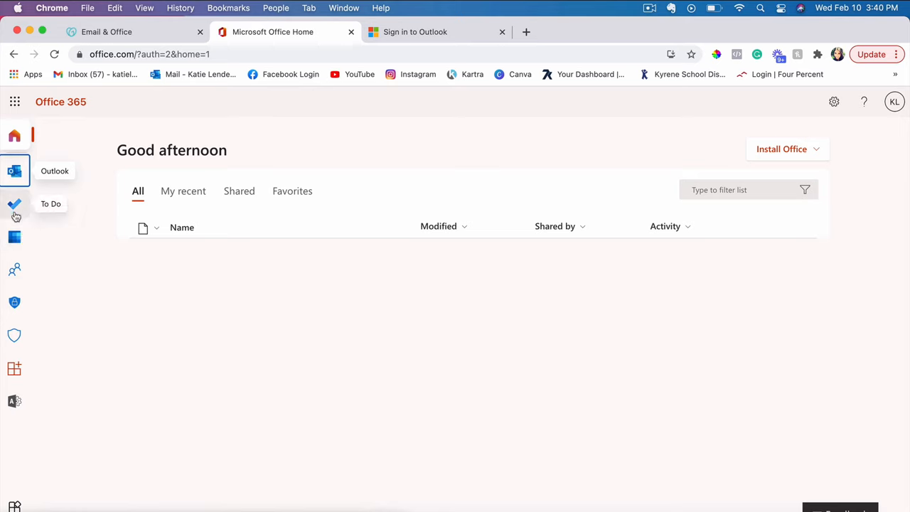
{"action": "mouse_move", "coordinate": [16, 367]}
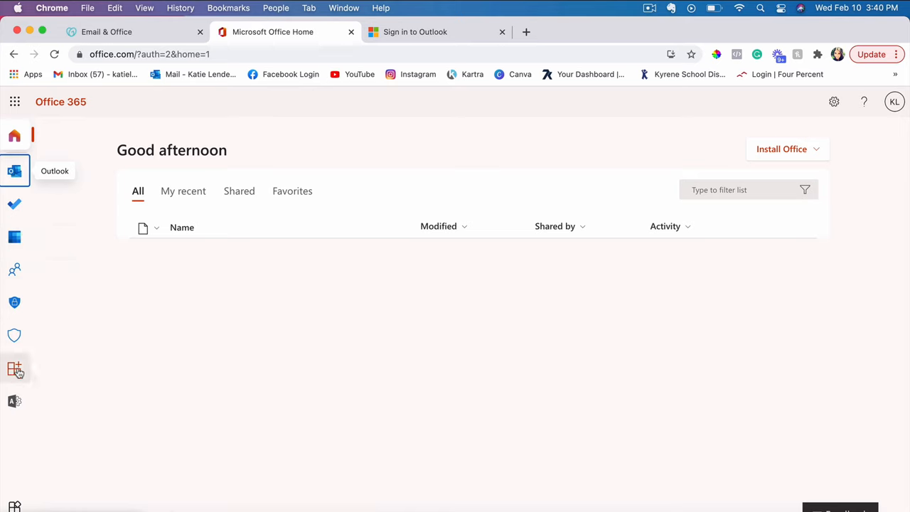
{"action": "mouse_move", "coordinate": [477, 287]}
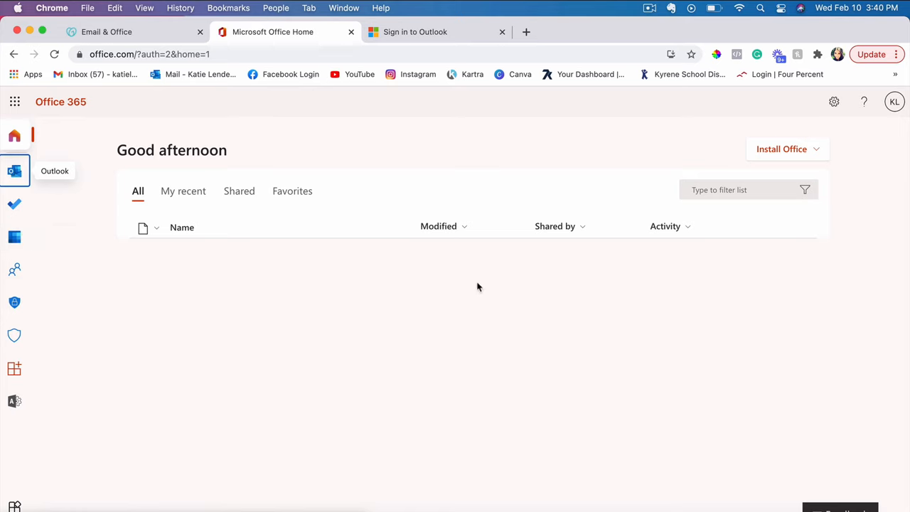
{"action": "mouse_move", "coordinate": [230, 191]}
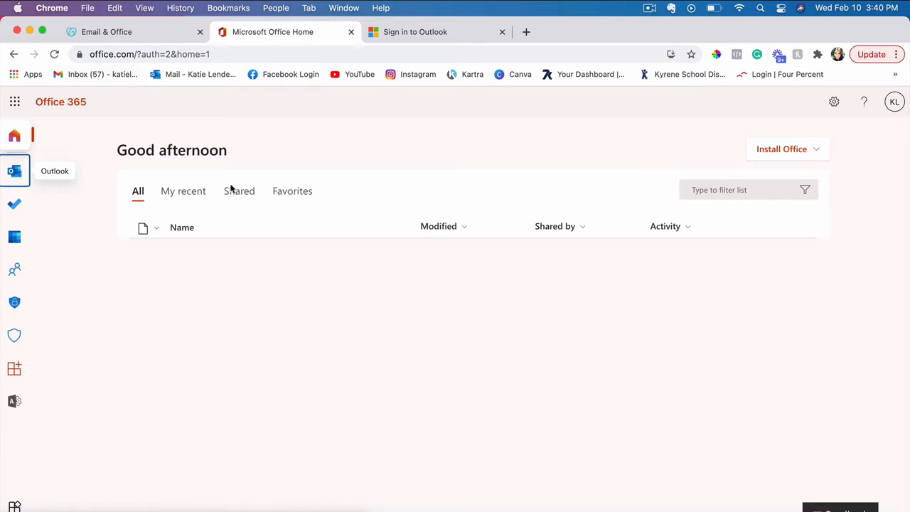
{"action": "mouse_move", "coordinate": [507, 268]}
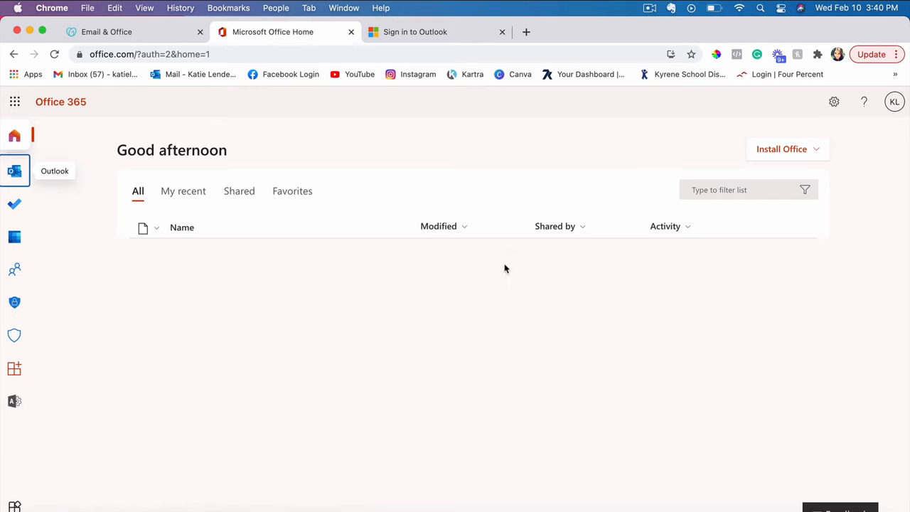
{"action": "mouse_move", "coordinate": [423, 267]}
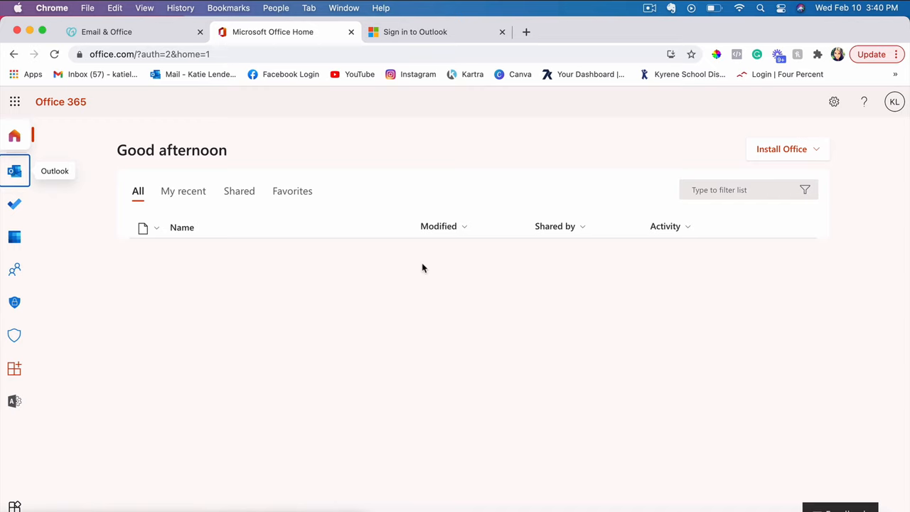
{"action": "mouse_move", "coordinate": [184, 119]}
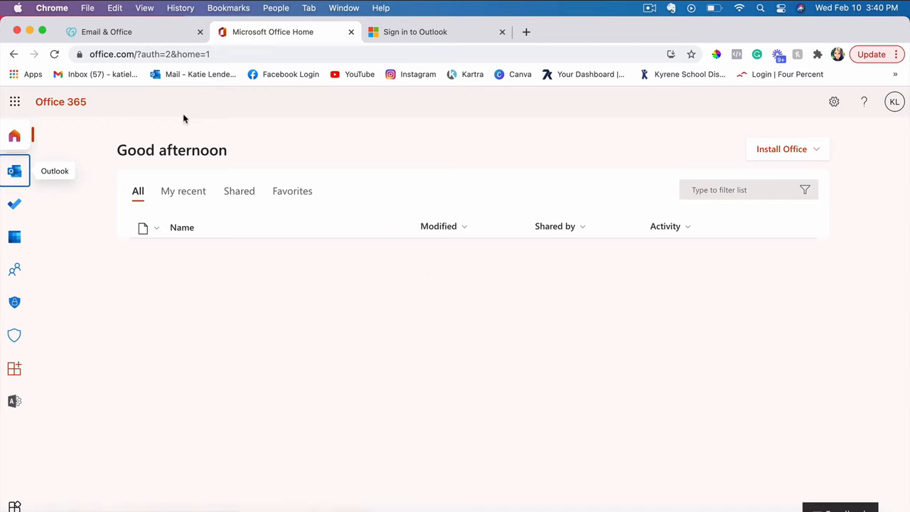
{"action": "mouse_move", "coordinate": [303, 232]}
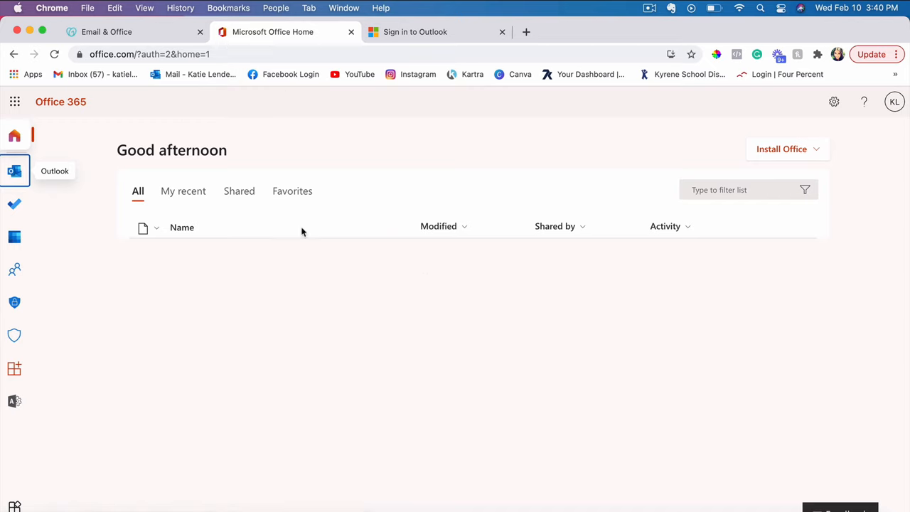
{"action": "mouse_move", "coordinate": [413, 256]}
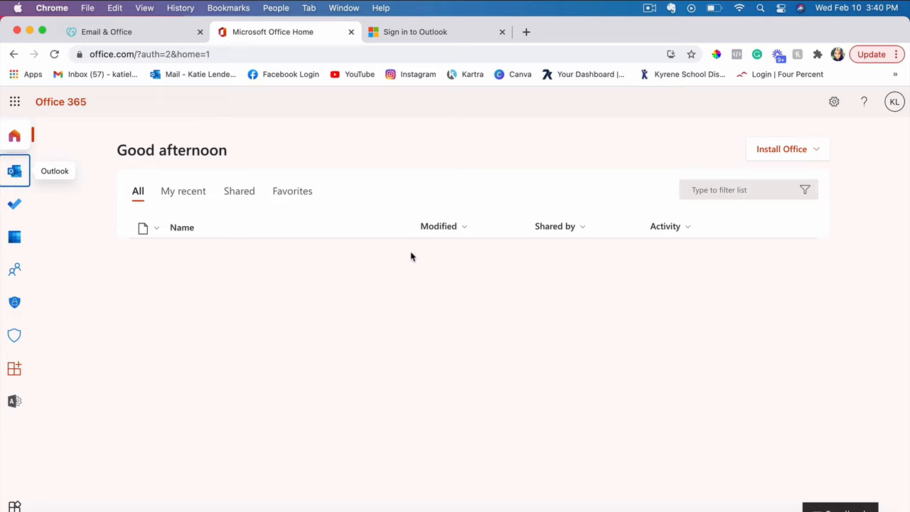